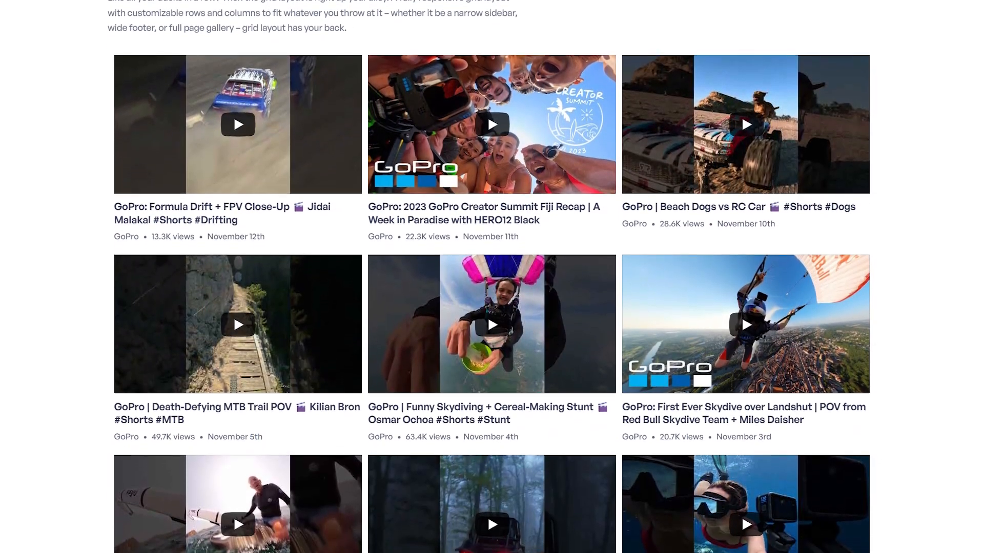
- Scroll through the live YouTube grid feed example before heading to the admin dashboard
scroll(down, 3)
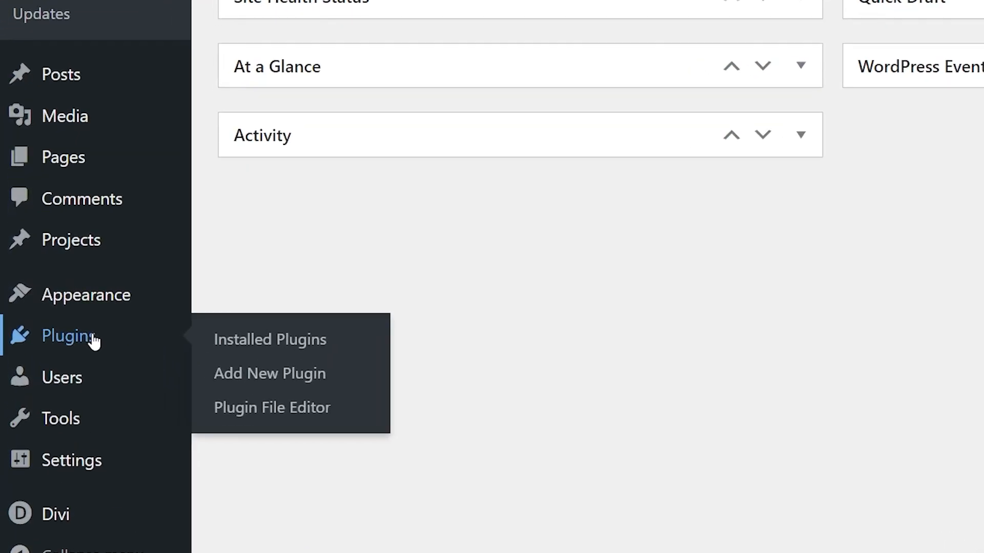
- Upload the YouTube Feed Pro zip, install it and activate the plugin
click(270, 373)
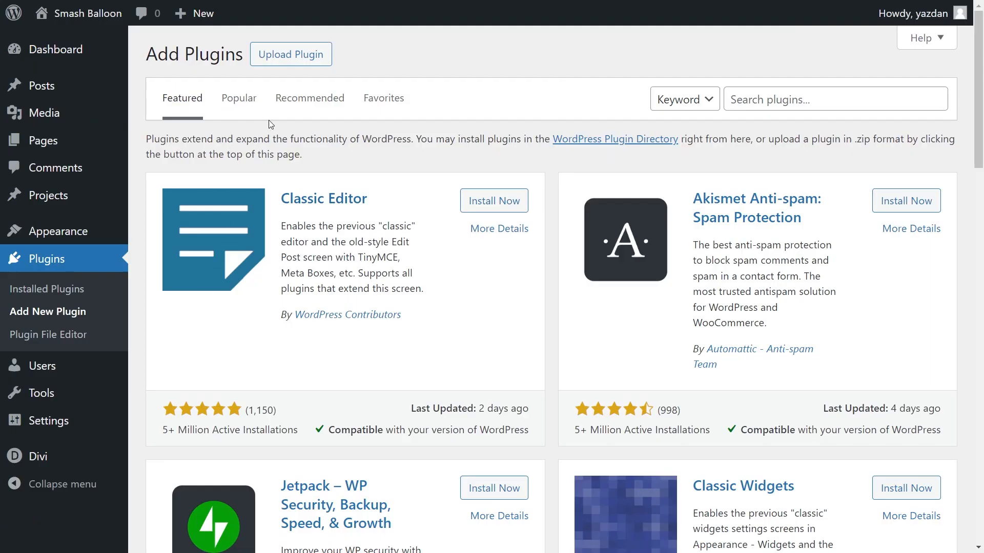
click(290, 55)
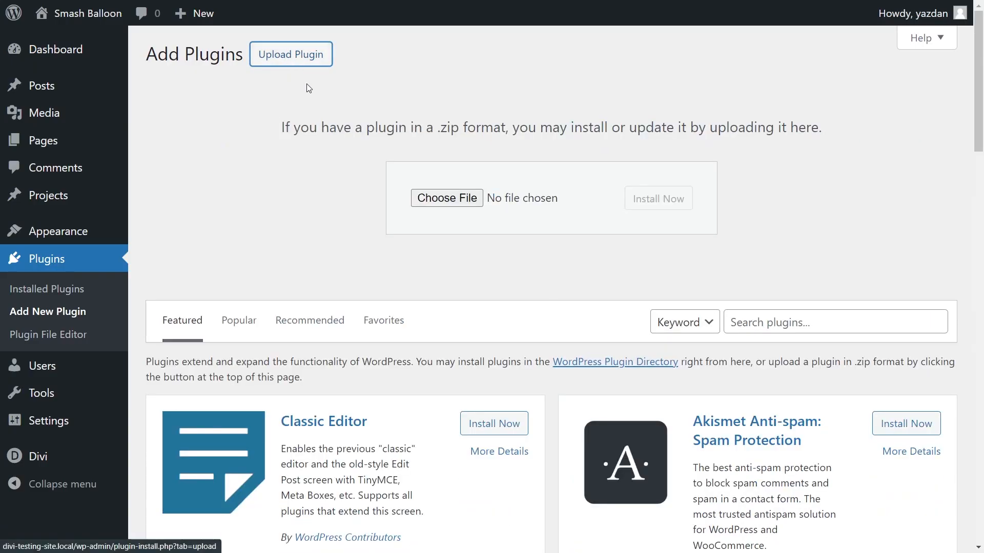
click(446, 198)
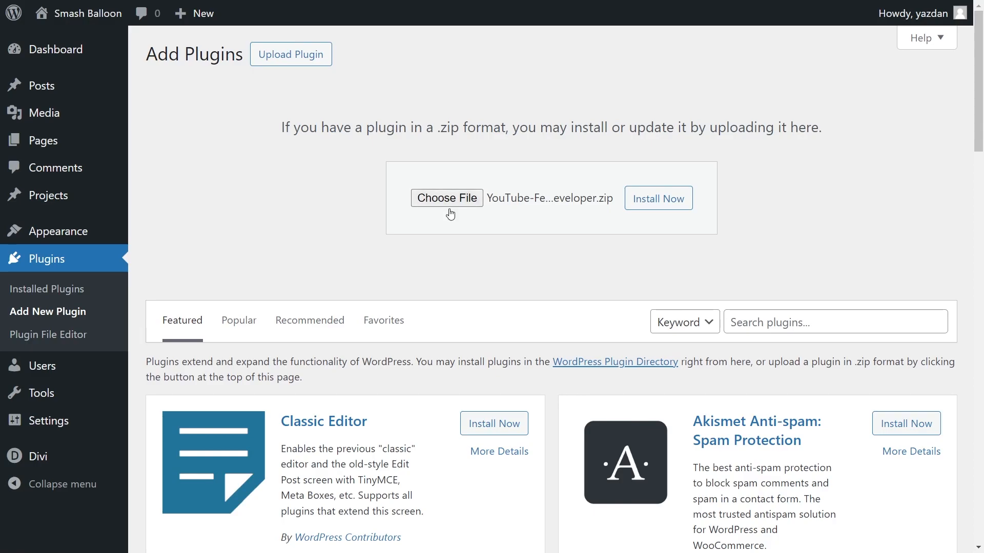
click(658, 197)
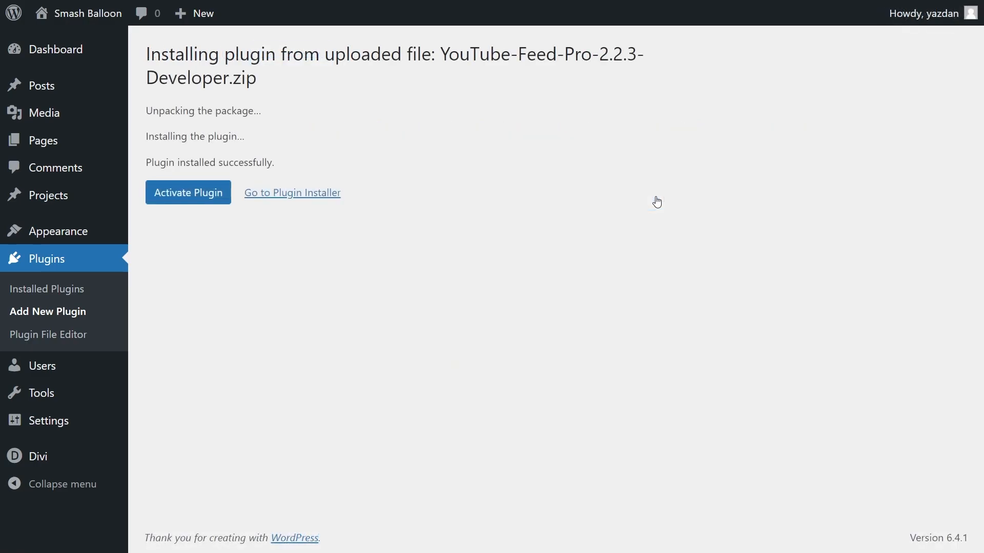
click(187, 193)
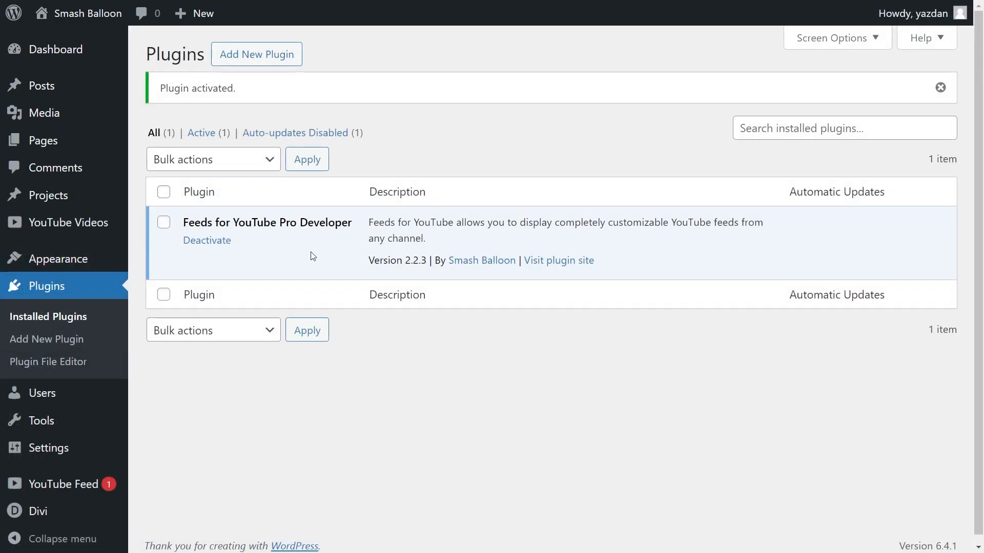
mouse_move(280, 261)
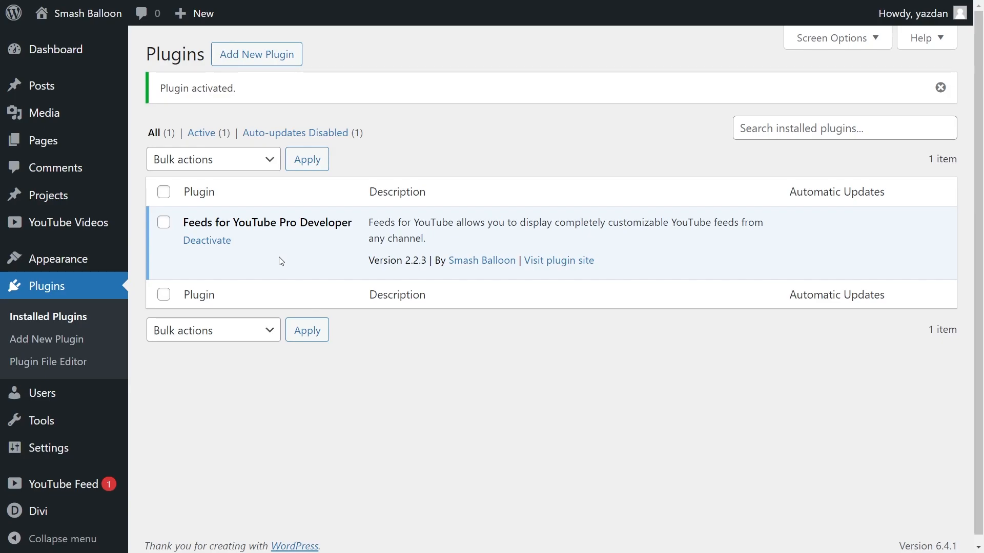
mouse_move(62, 484)
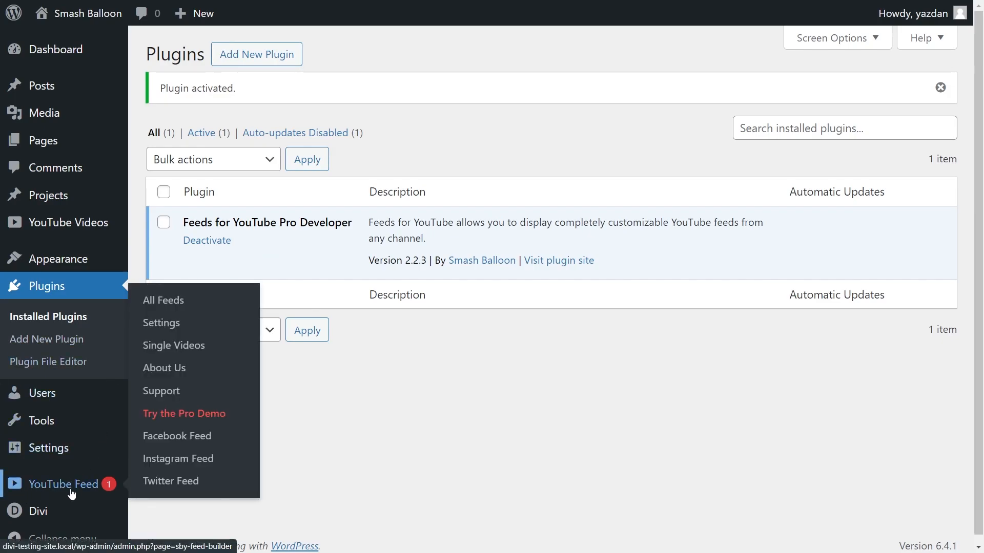
mouse_move(173, 346)
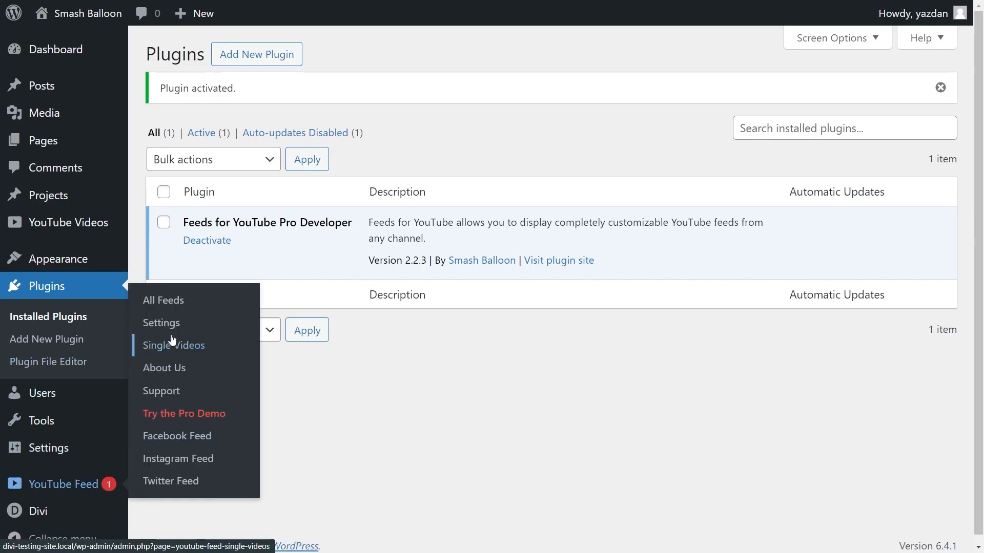
- Enter the license key on the YouTube Feed settings page and activate it
click(161, 323)
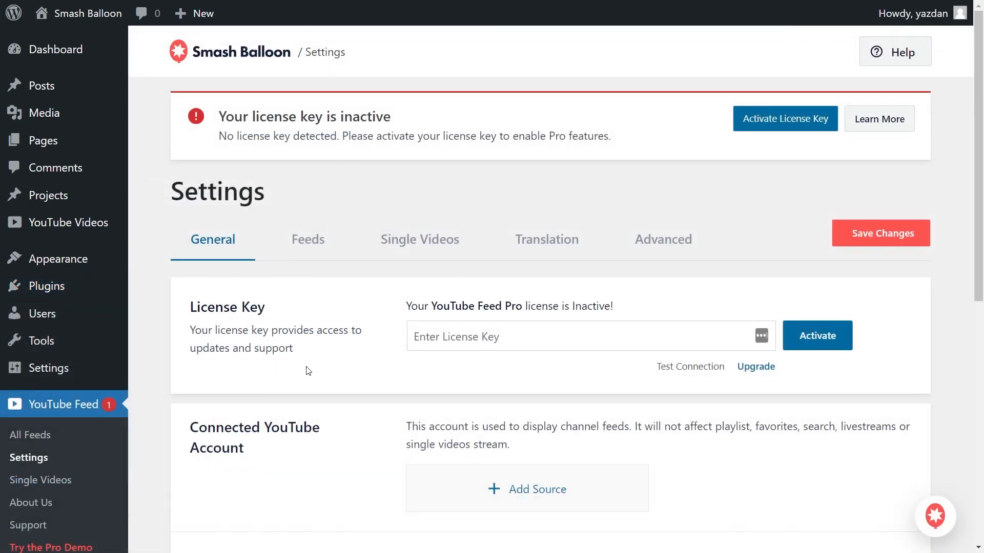
click(454, 337)
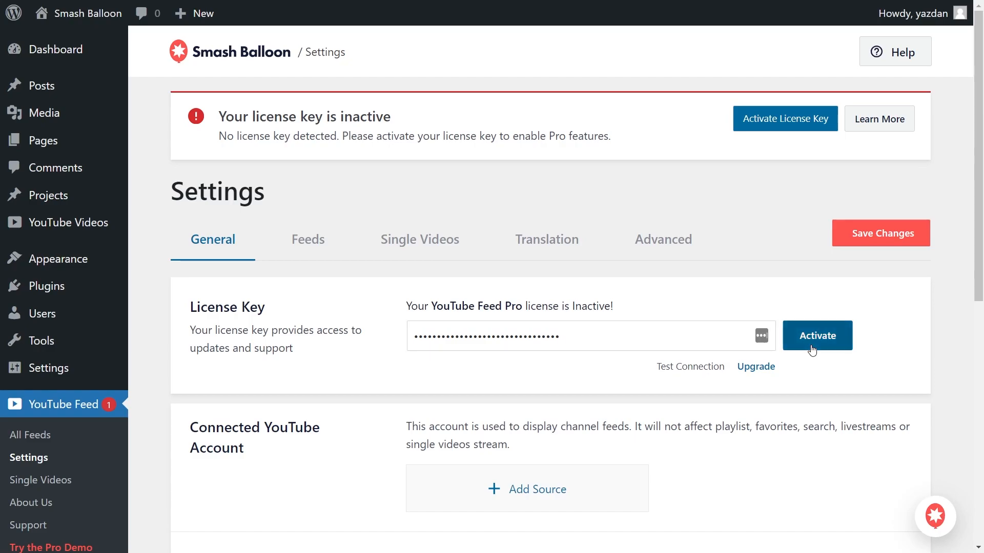
click(817, 336)
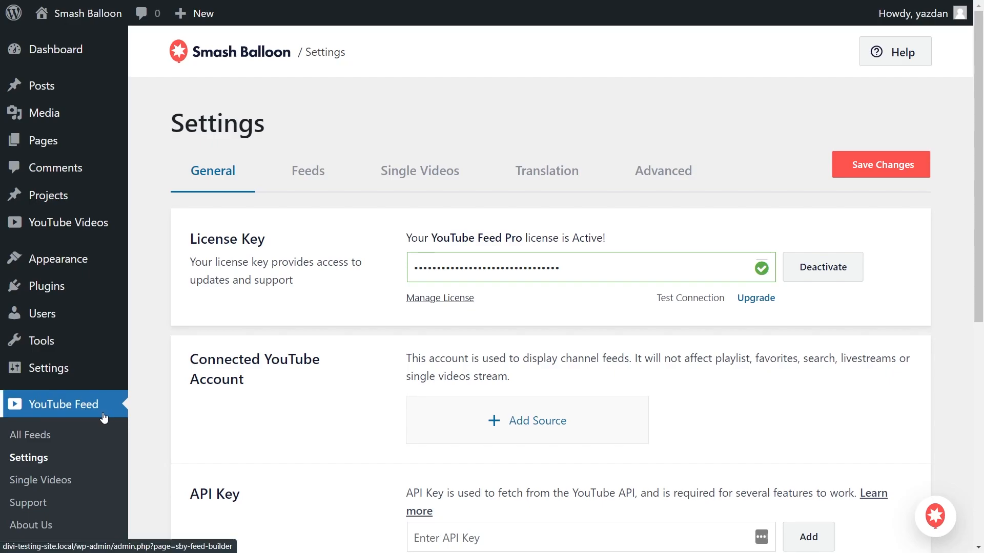
- From All Feeds, start a new YouTube feed to reach the feed type choices
click(30, 435)
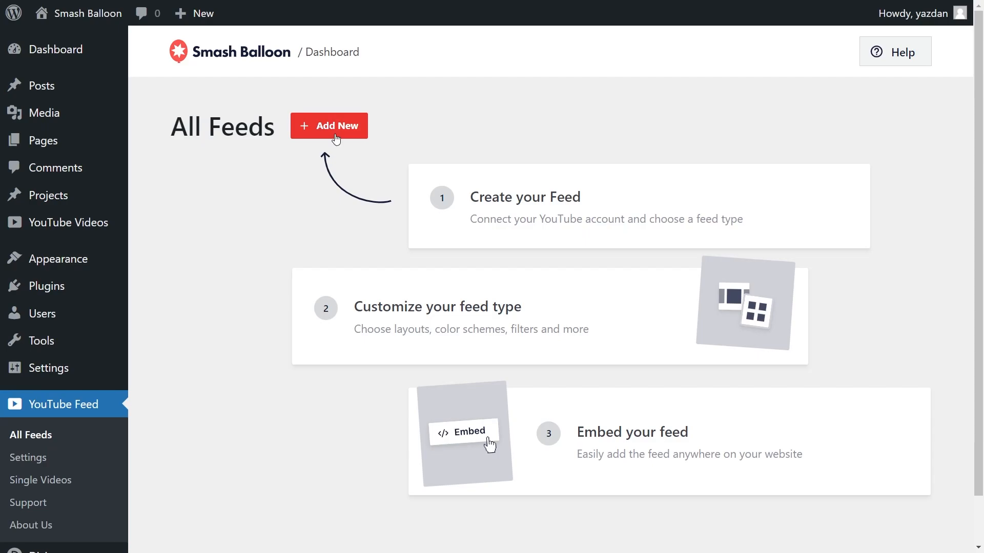
click(329, 125)
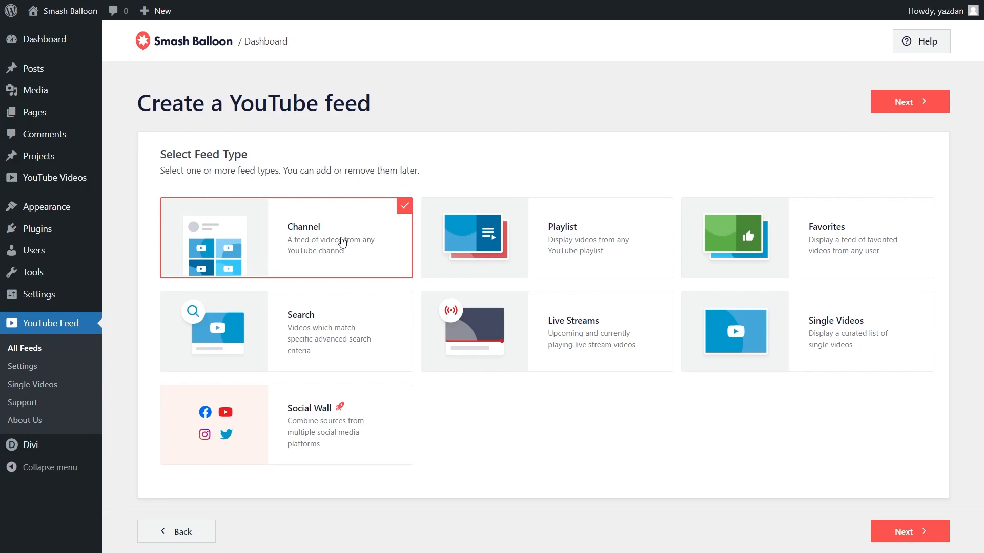
mouse_move(613, 247)
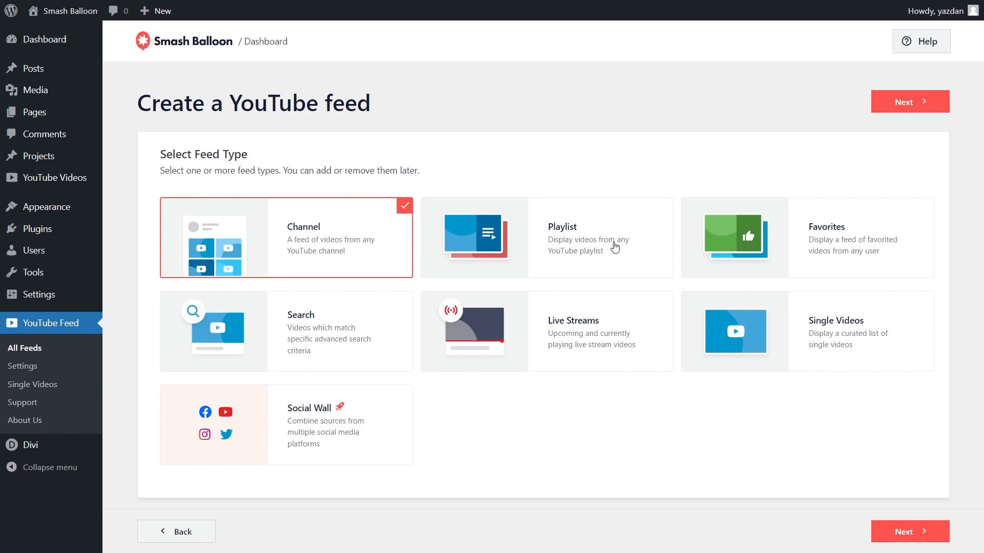
mouse_move(696, 424)
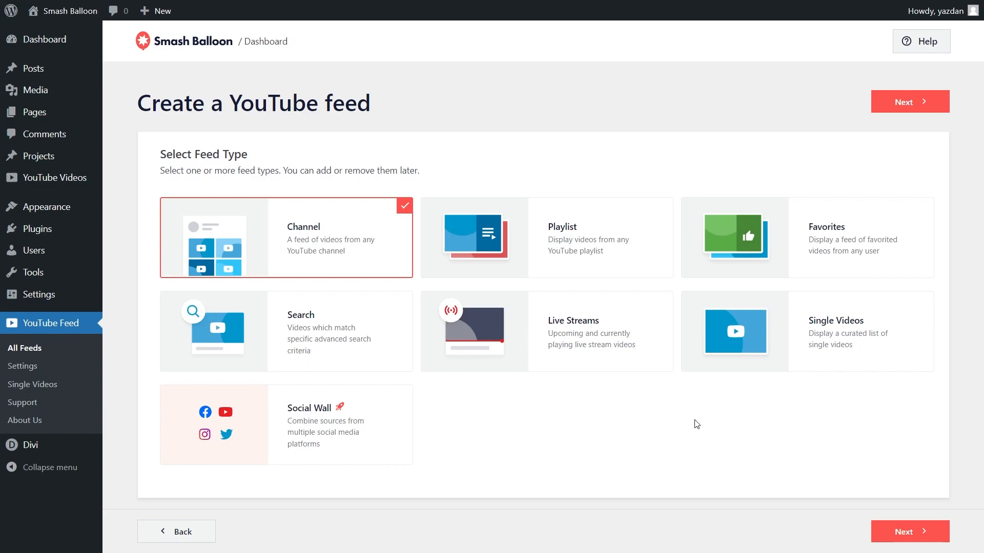
mouse_move(611, 267)
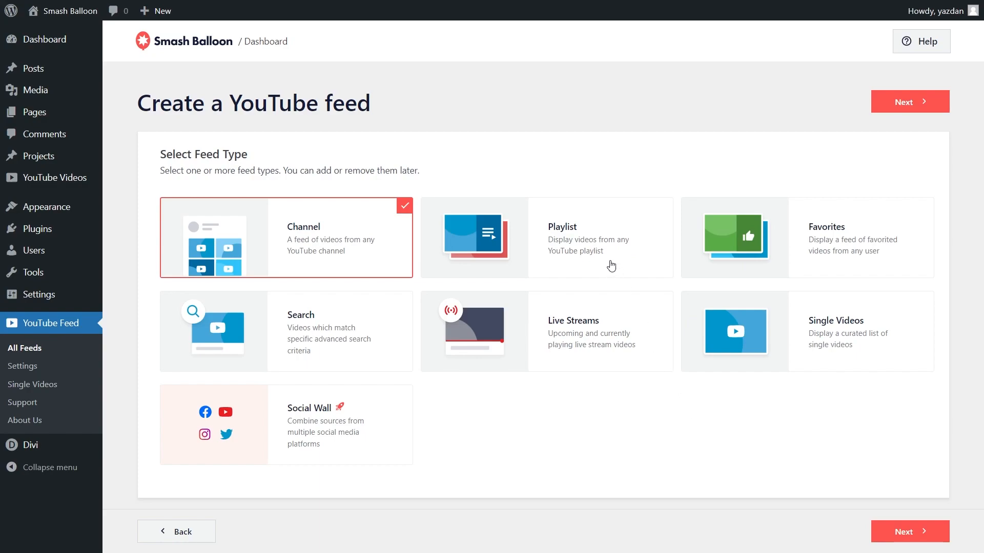
- Choose Playlist as the feed type, add the API key, and focus the Playlist ID field
click(909, 102)
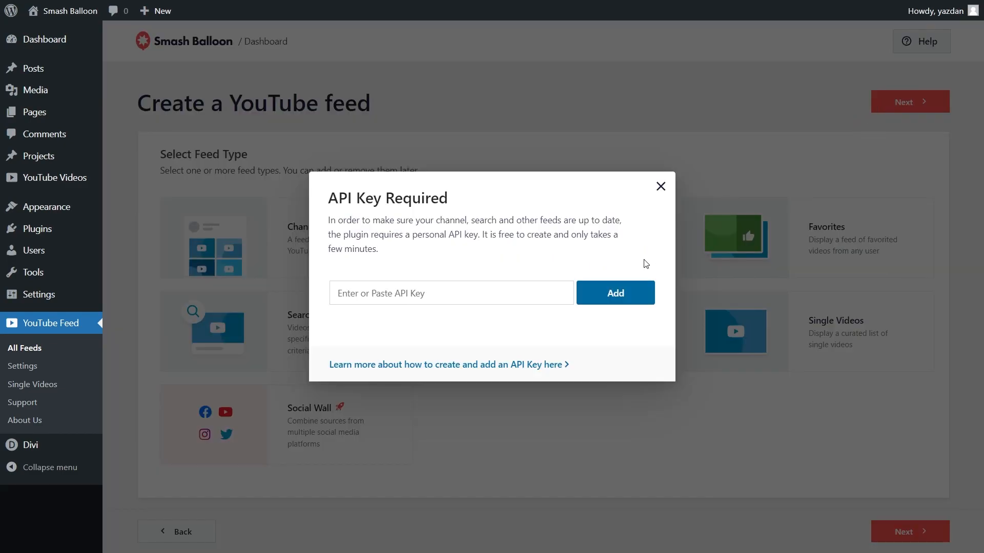
mouse_move(562, 263)
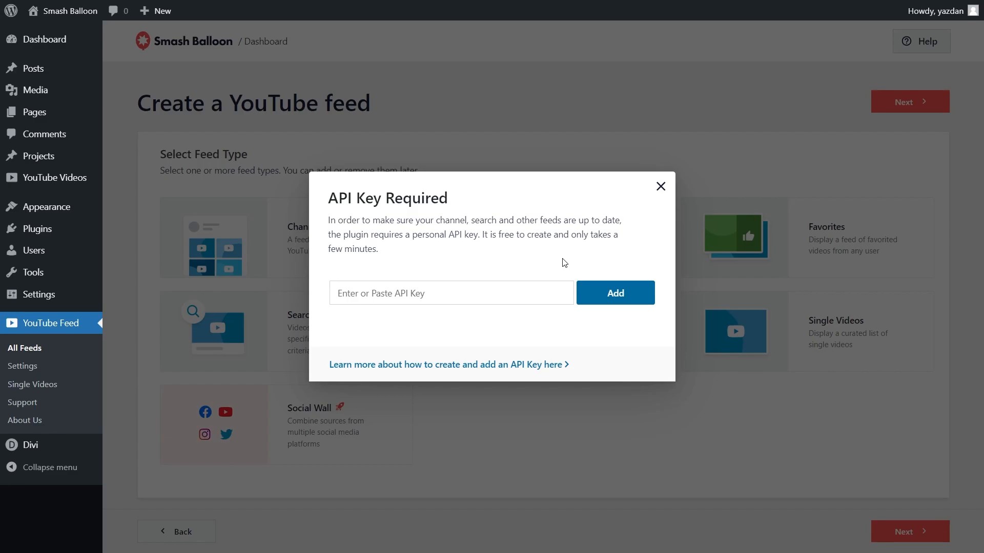
mouse_move(459, 270)
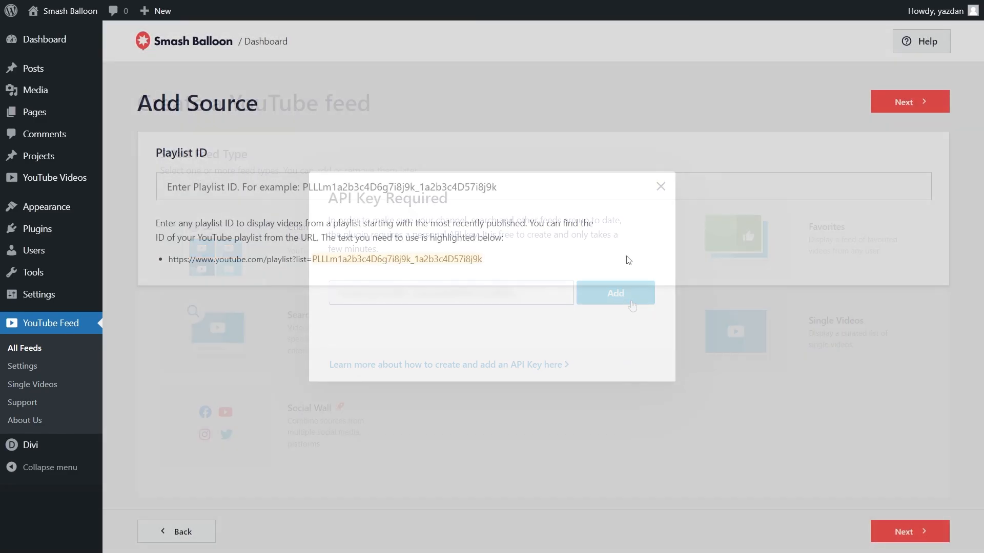
click(660, 186)
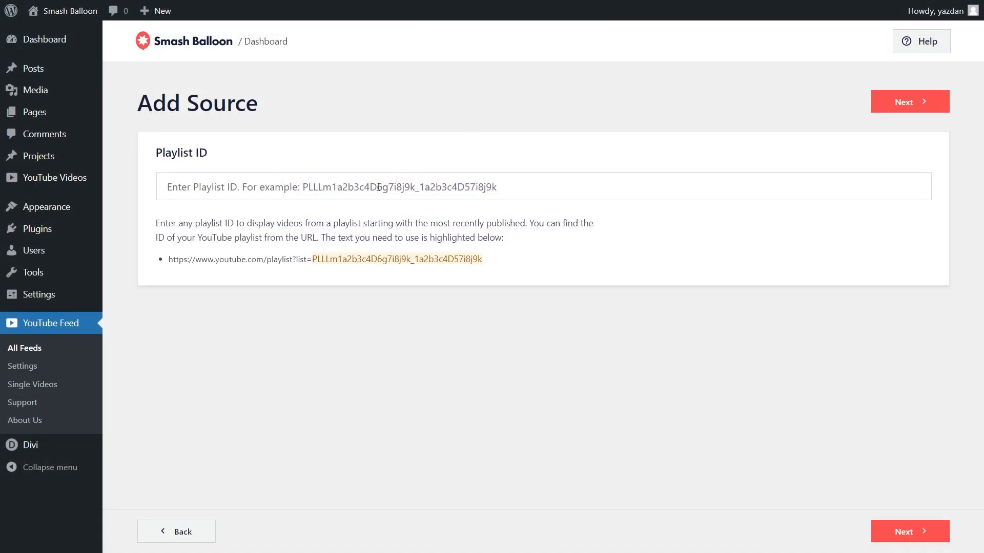
click(909, 101)
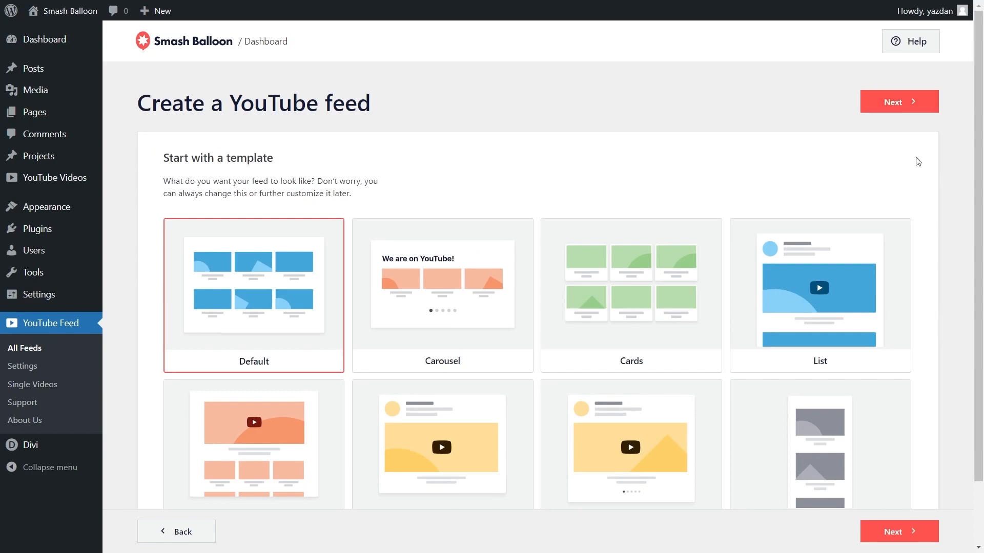
mouse_move(305, 293)
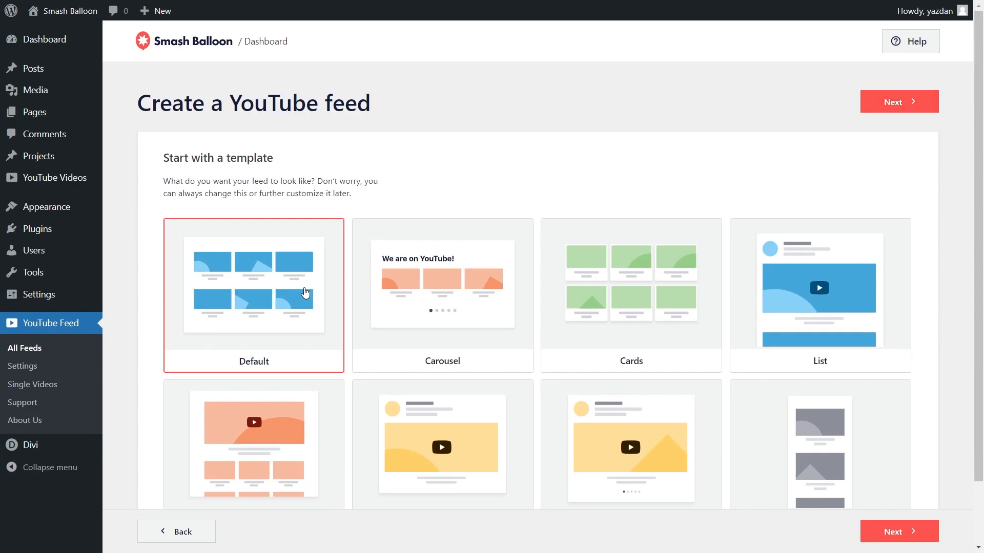
- Review the template options and continue with the Default grid template
scroll(down, 3)
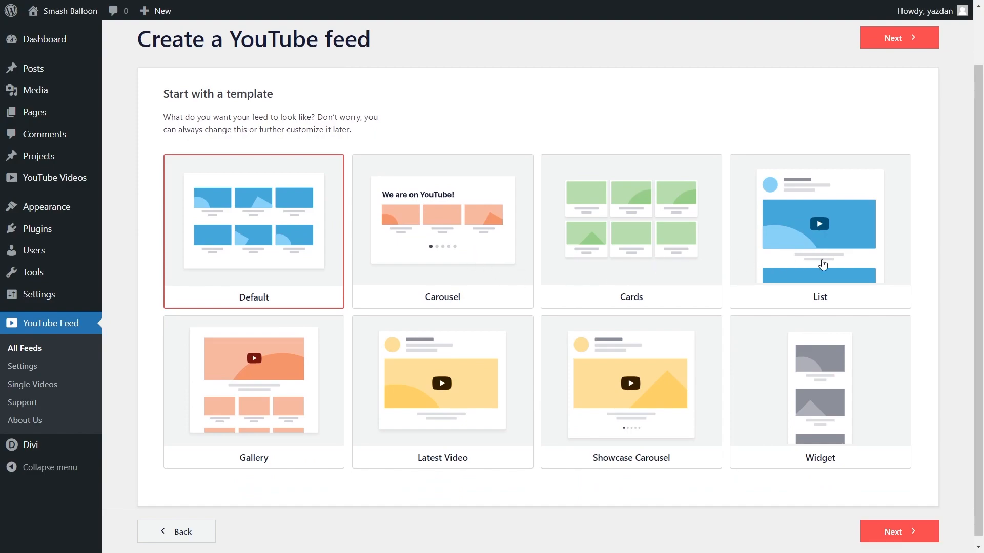
mouse_move(927, 269)
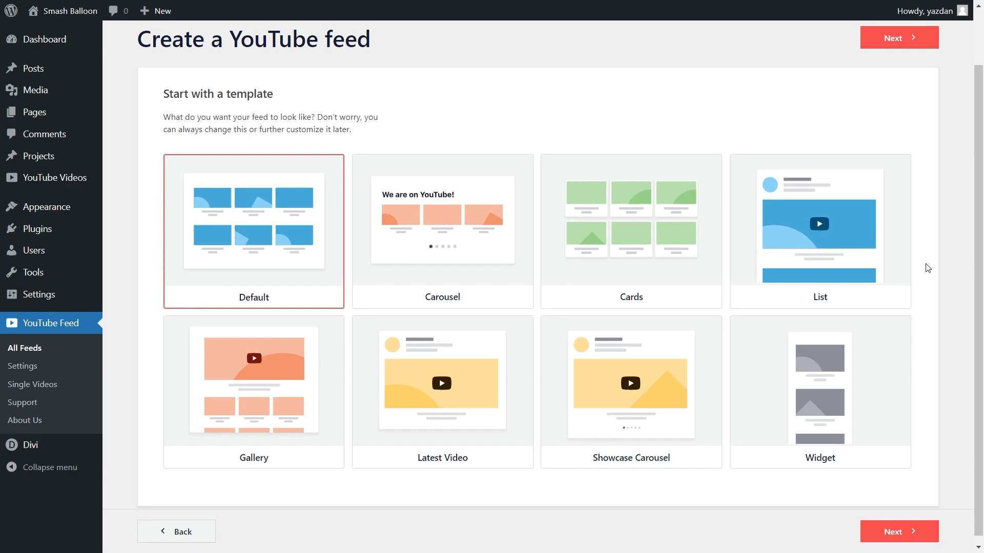
mouse_move(689, 256)
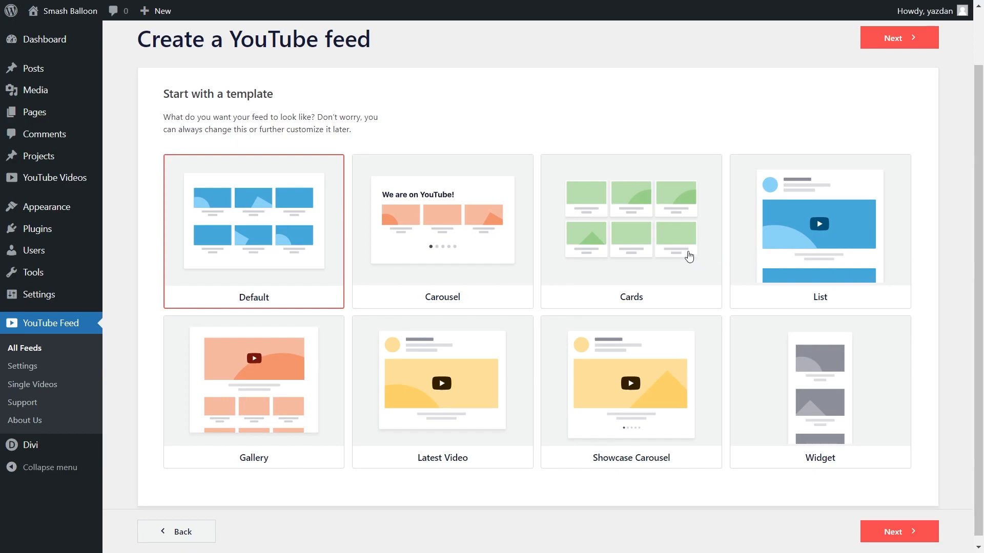
click(898, 38)
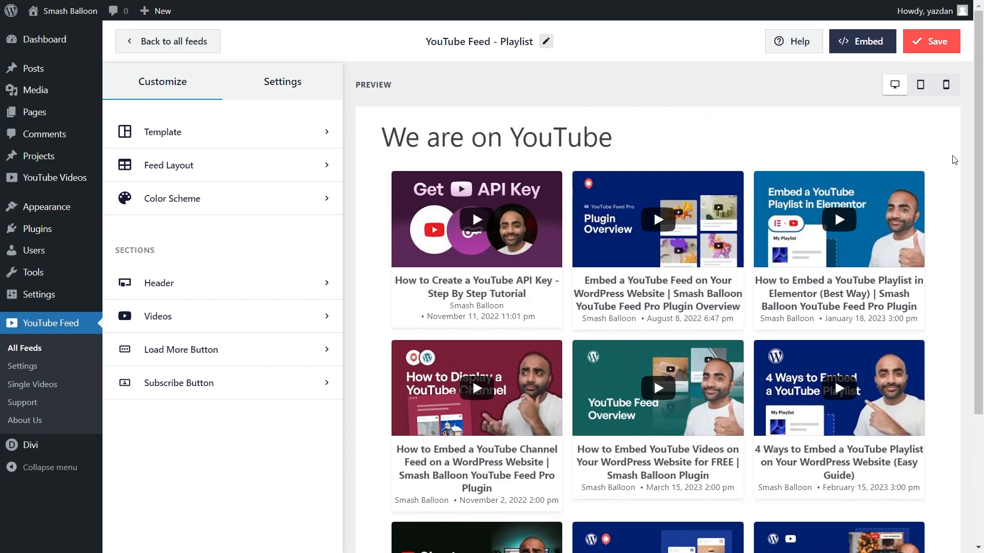
- Preview the carousel layout, then set the feed back to a three-column grid
scroll(down, 3)
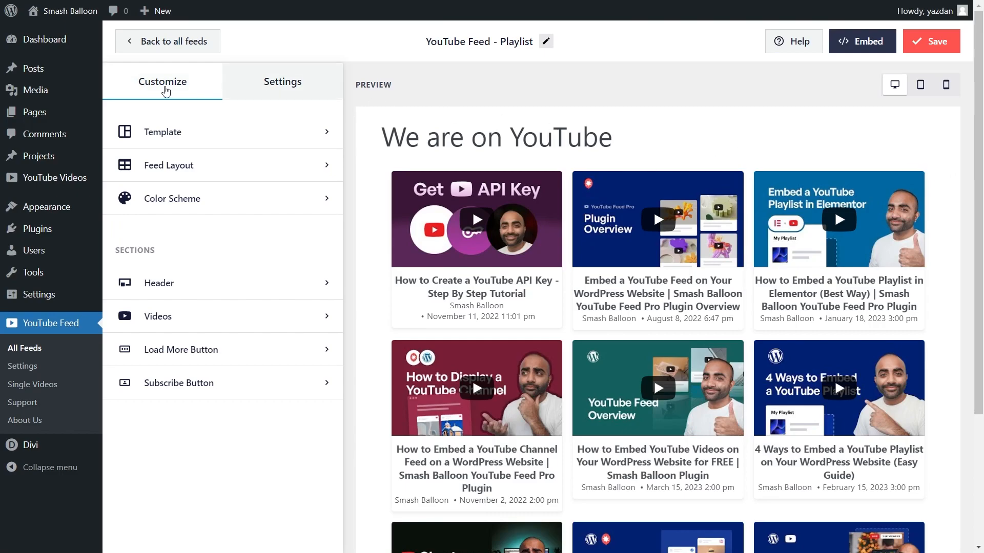
mouse_move(206, 165)
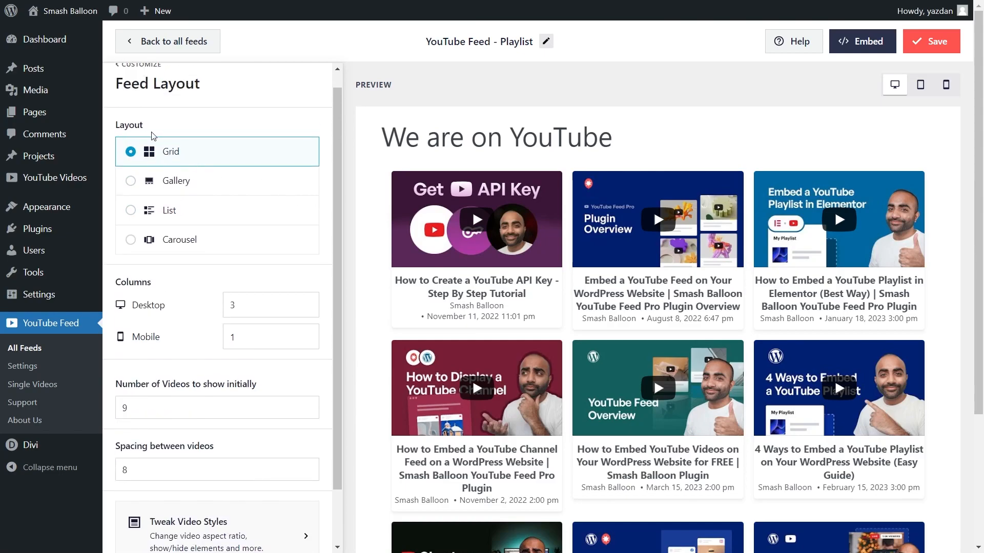
mouse_move(197, 163)
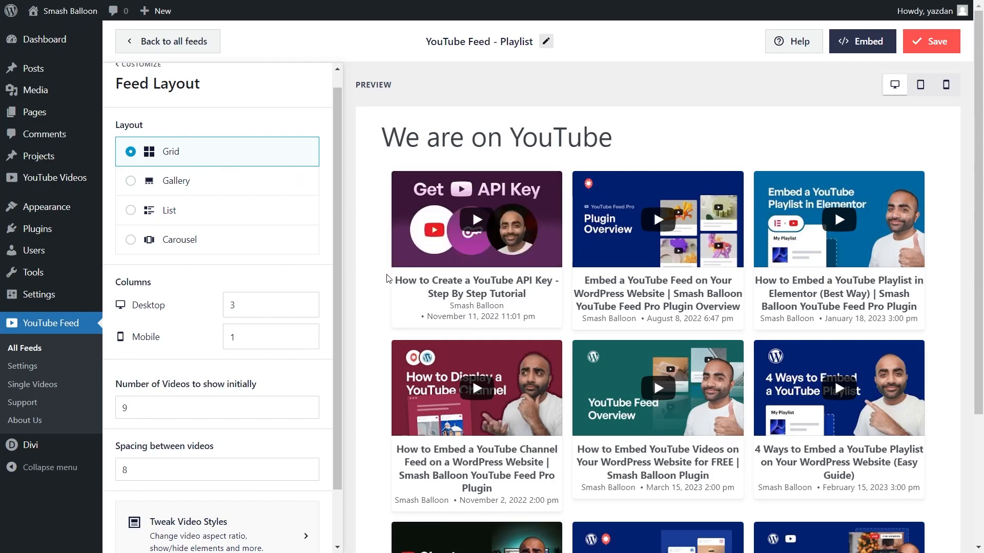
click(175, 180)
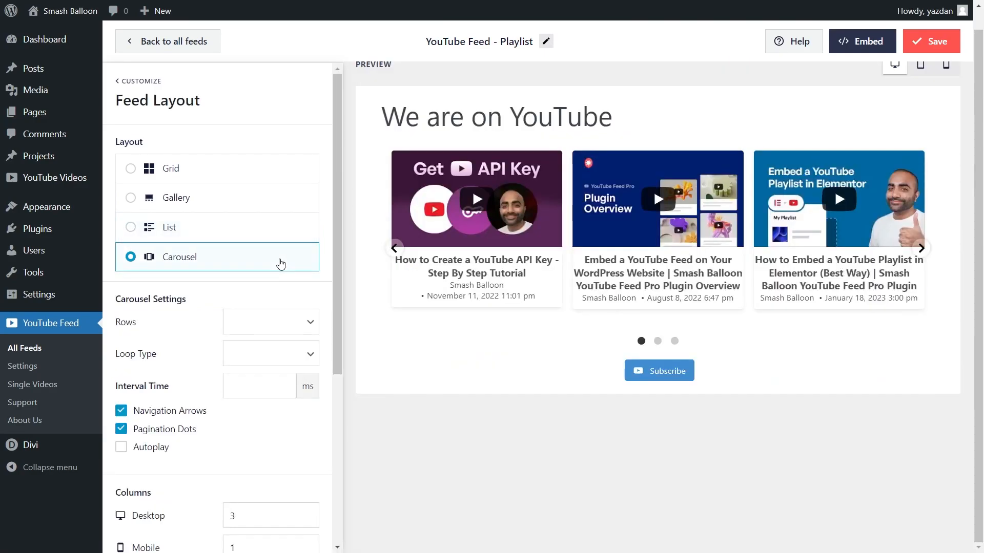
click(657, 340)
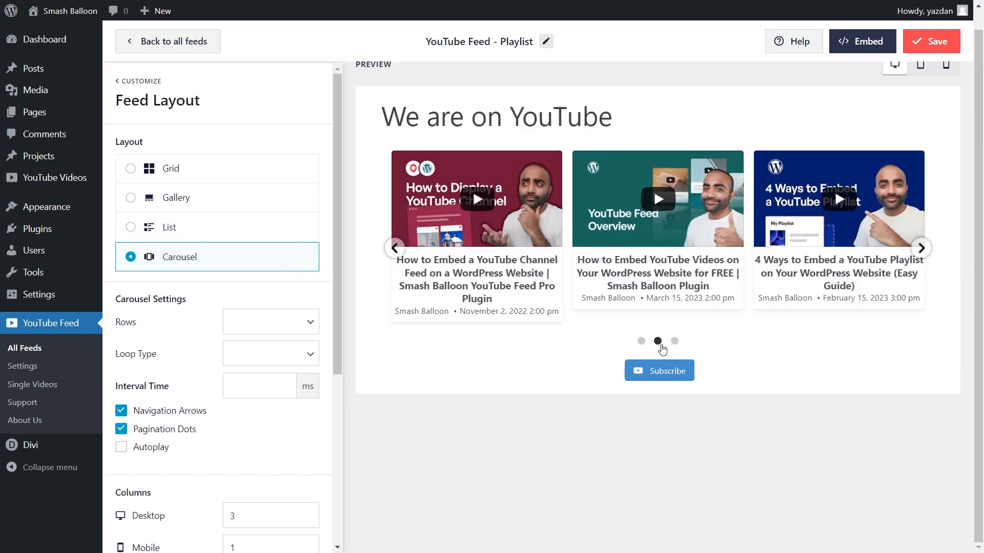
click(674, 340)
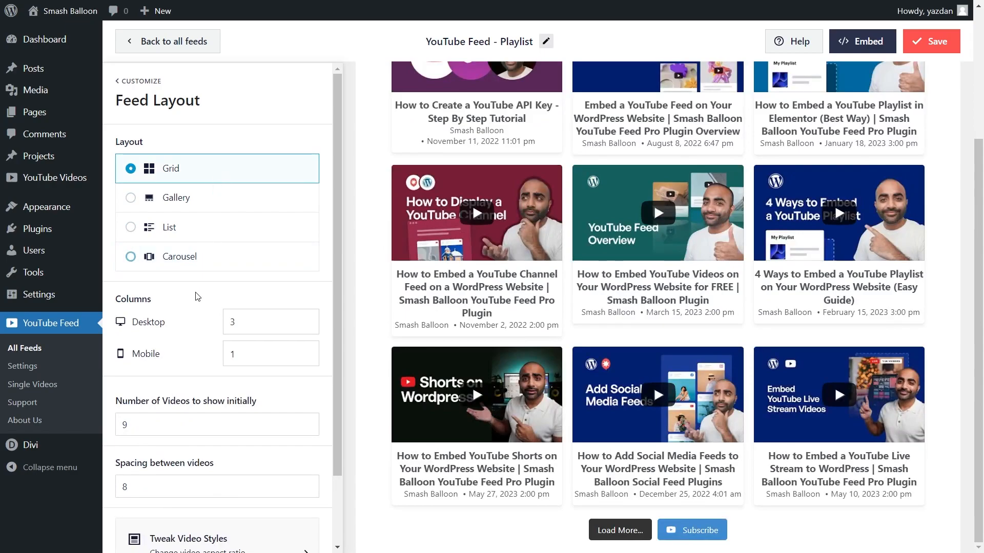
mouse_move(195, 364)
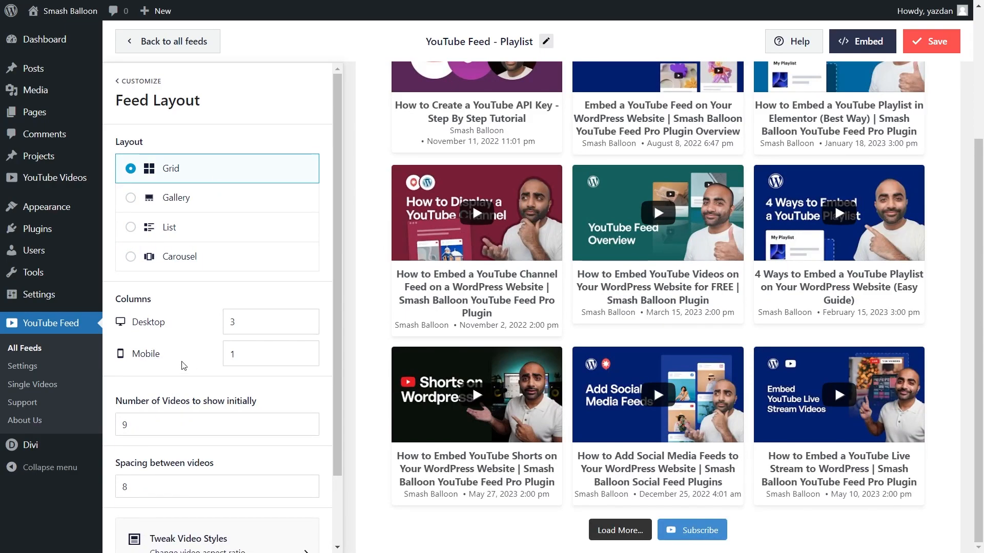
click(270, 322)
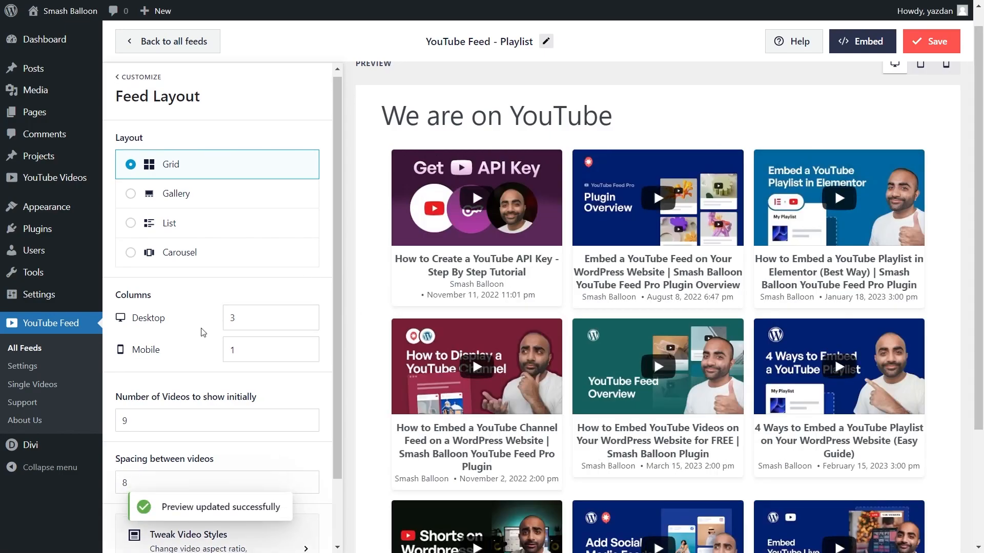
scroll(down, 3)
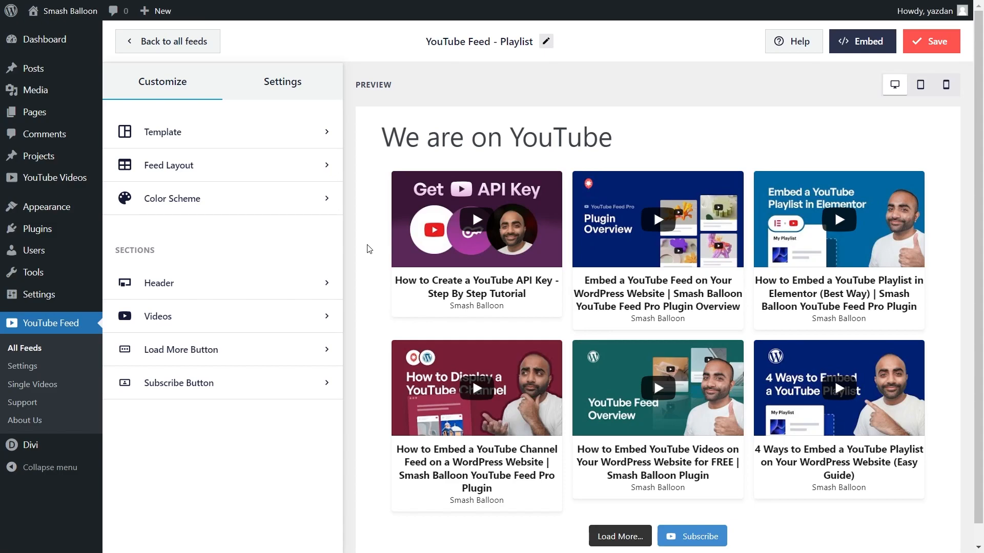
mouse_move(161, 82)
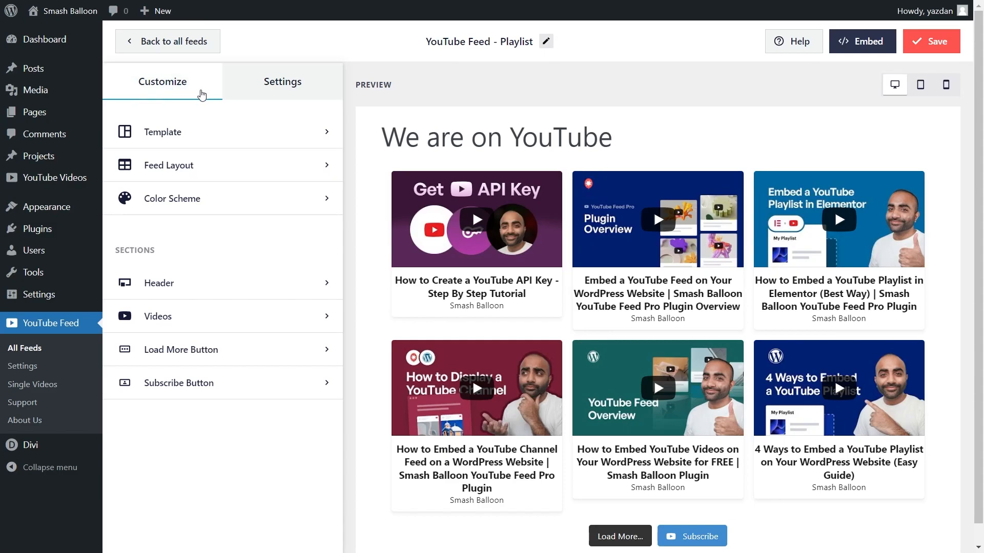
click(171, 197)
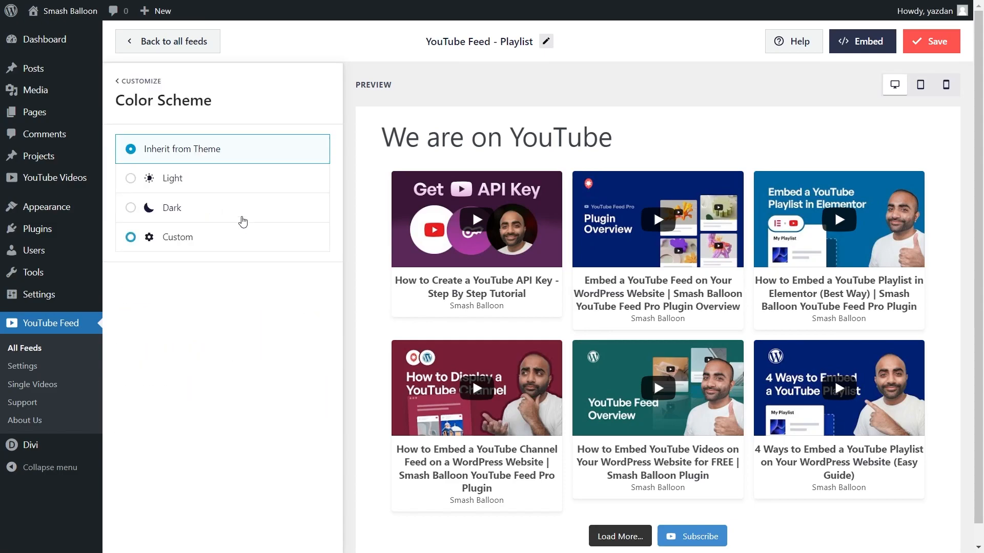
click(131, 149)
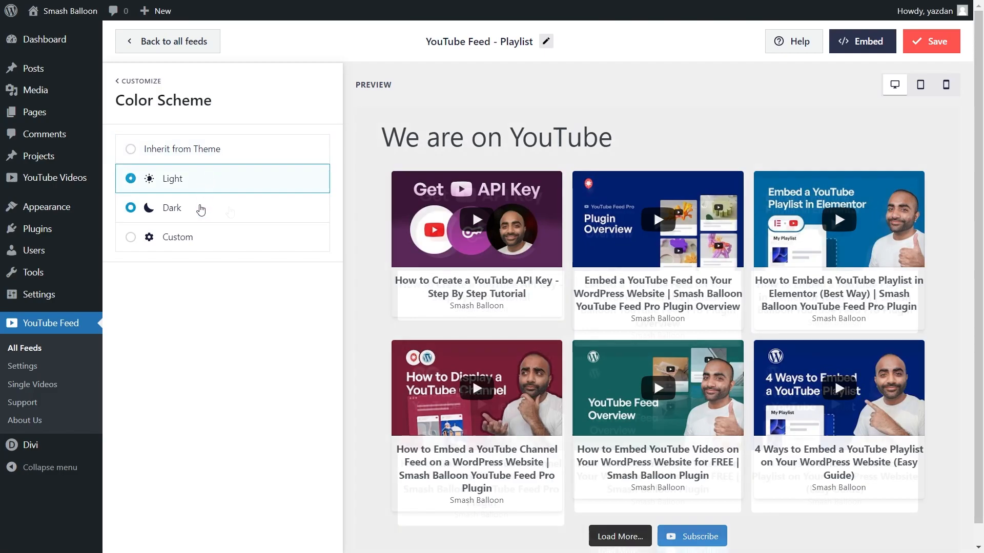
click(178, 237)
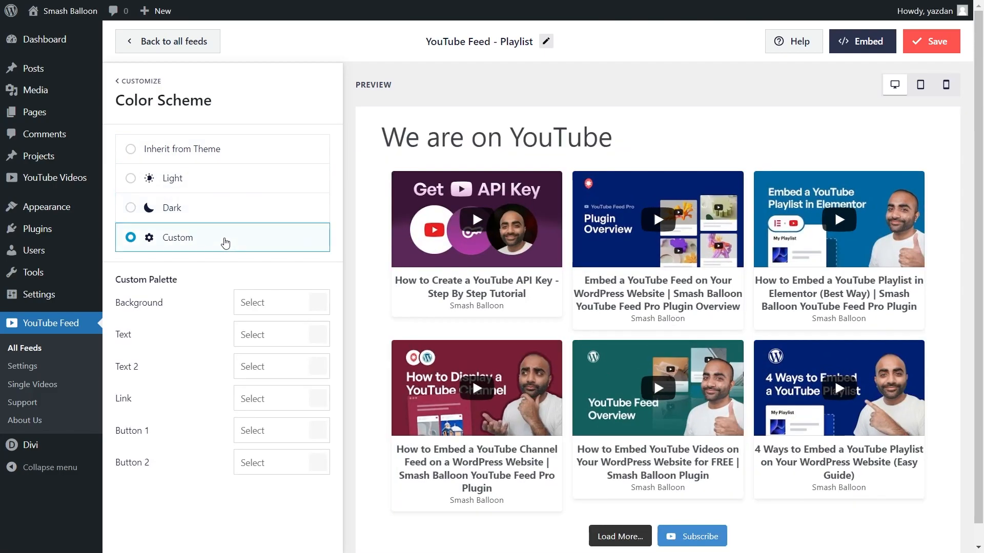
click(281, 302)
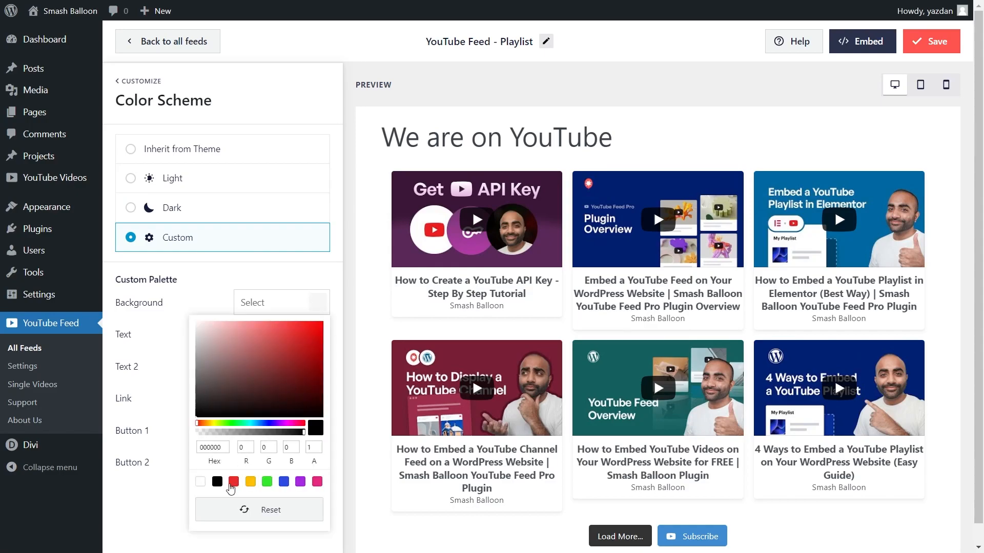
click(266, 482)
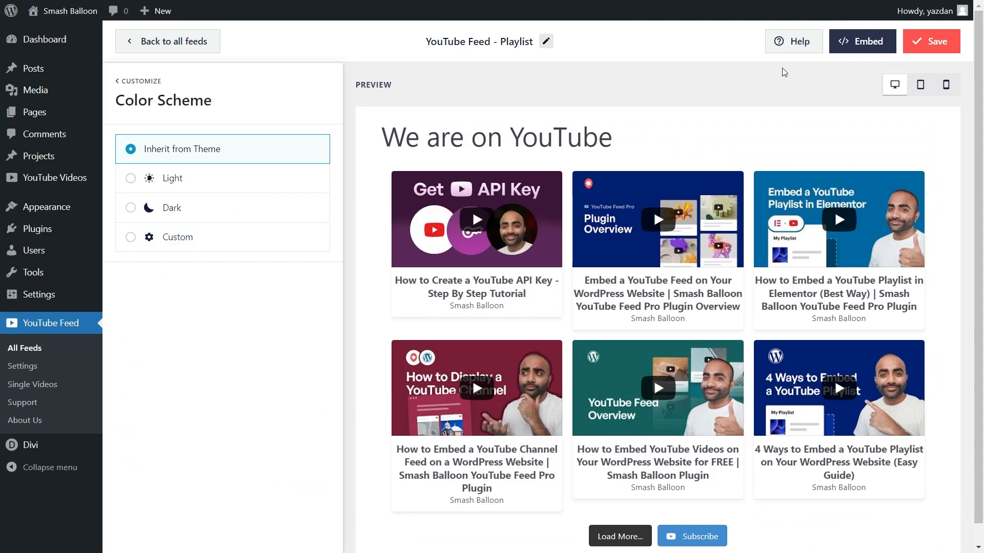
click(138, 81)
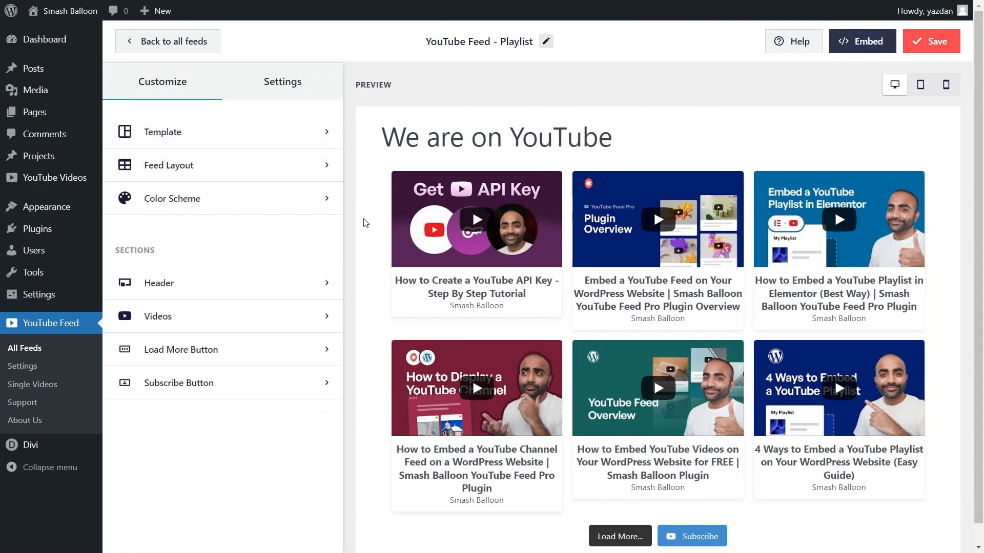
- Review the feed's Filters and Moderation settings and return to the main options
click(283, 81)
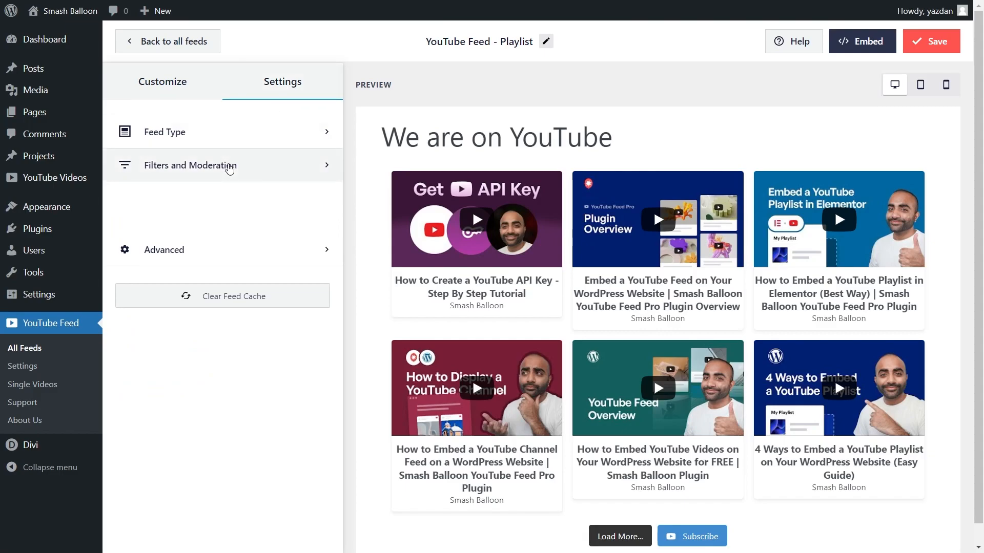
click(189, 165)
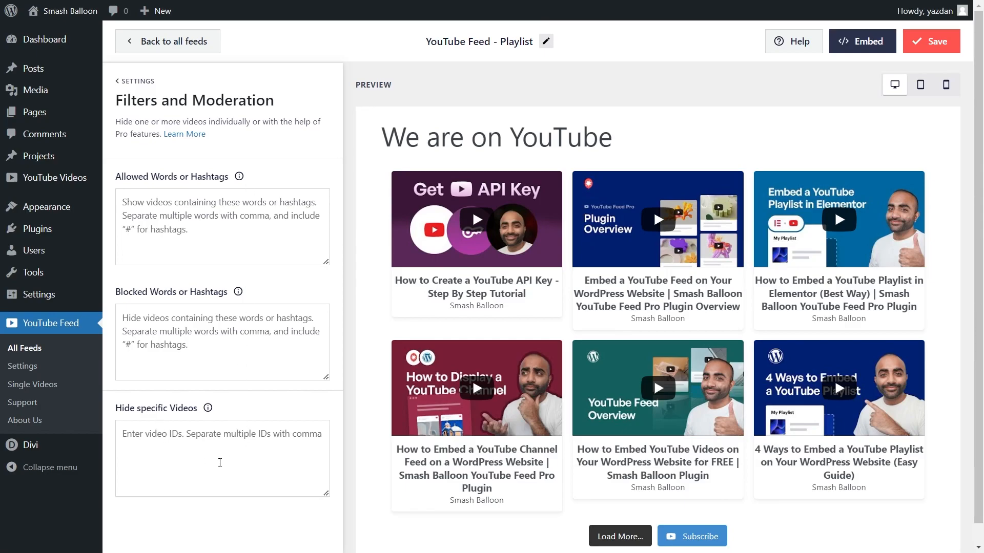
mouse_move(230, 408)
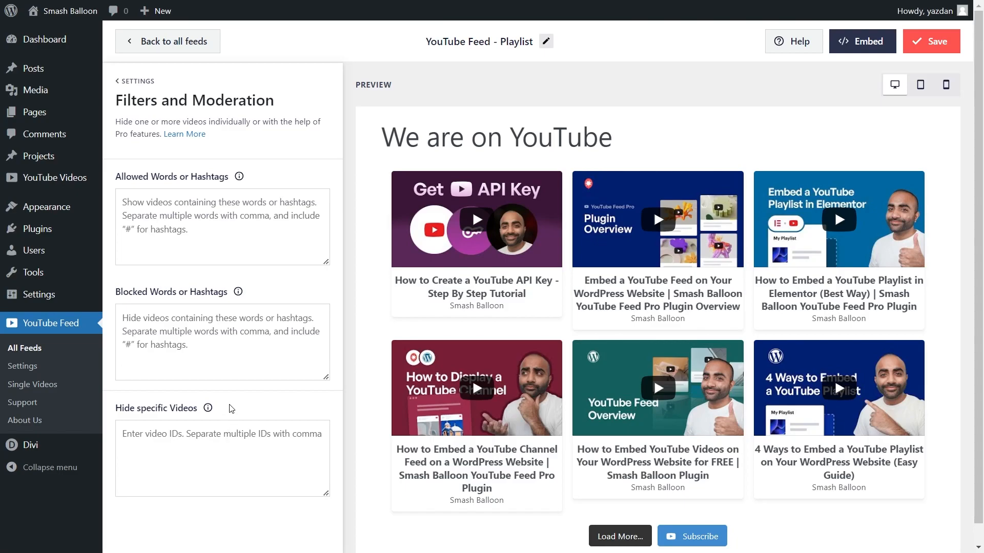
mouse_move(253, 409)
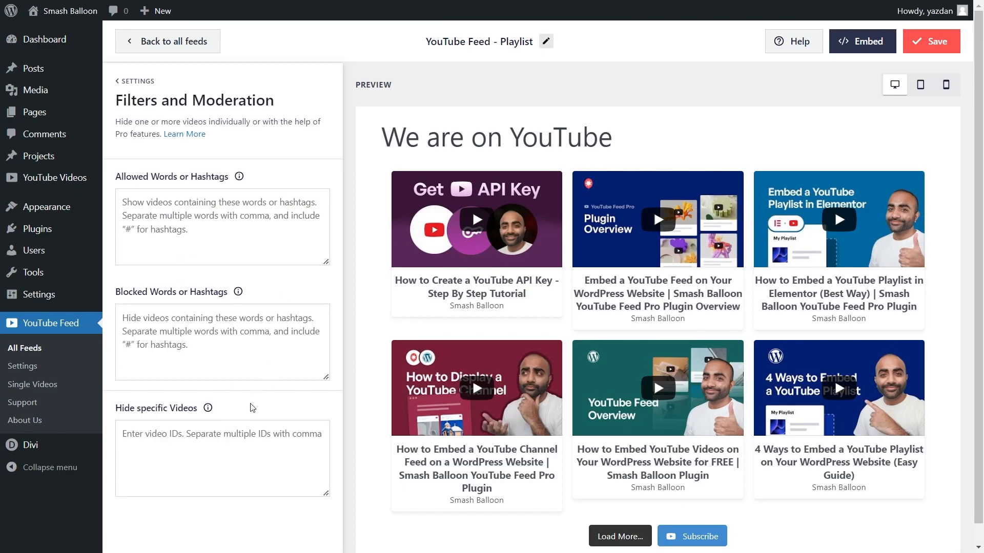
click(162, 82)
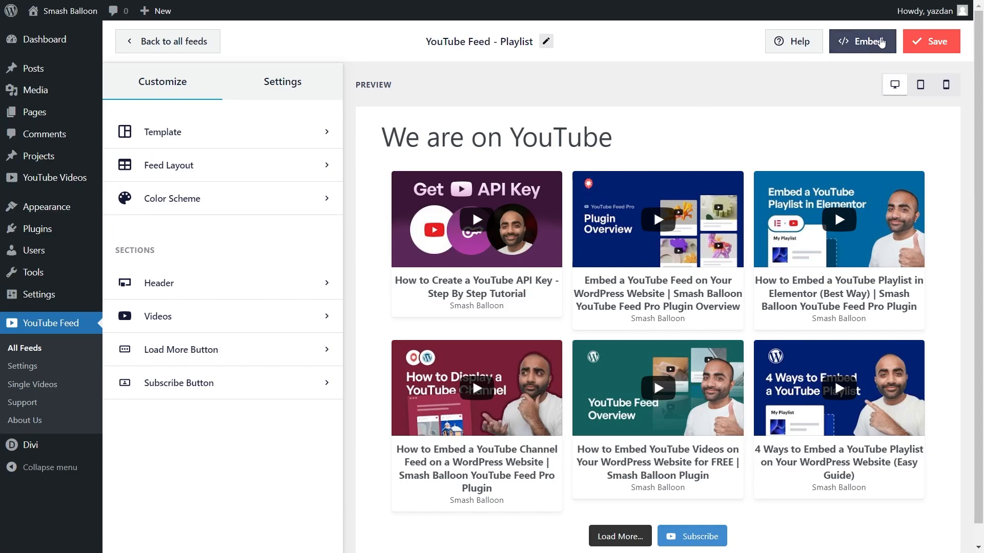
- Copy the feed shortcode from Embed and add the feed to the Honolulu page
click(862, 41)
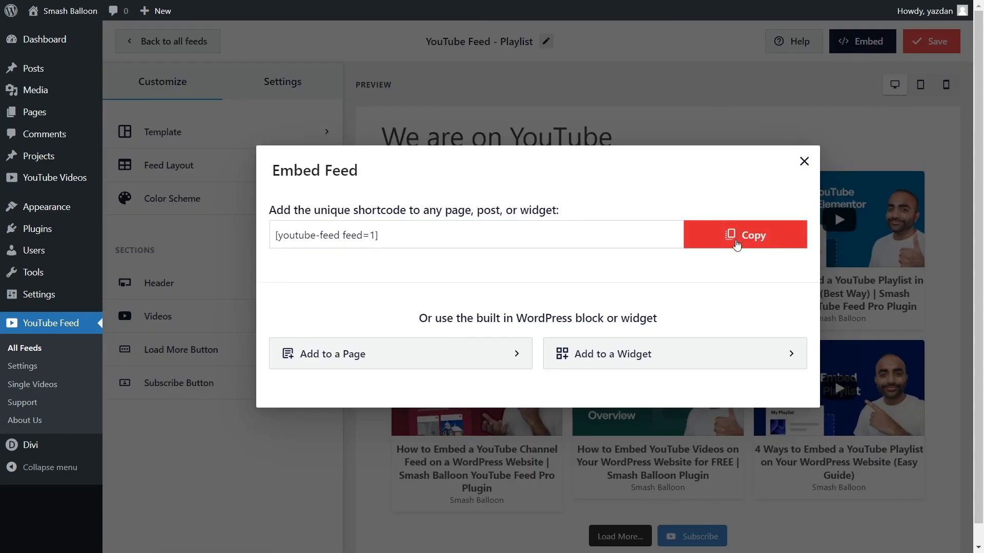
click(744, 235)
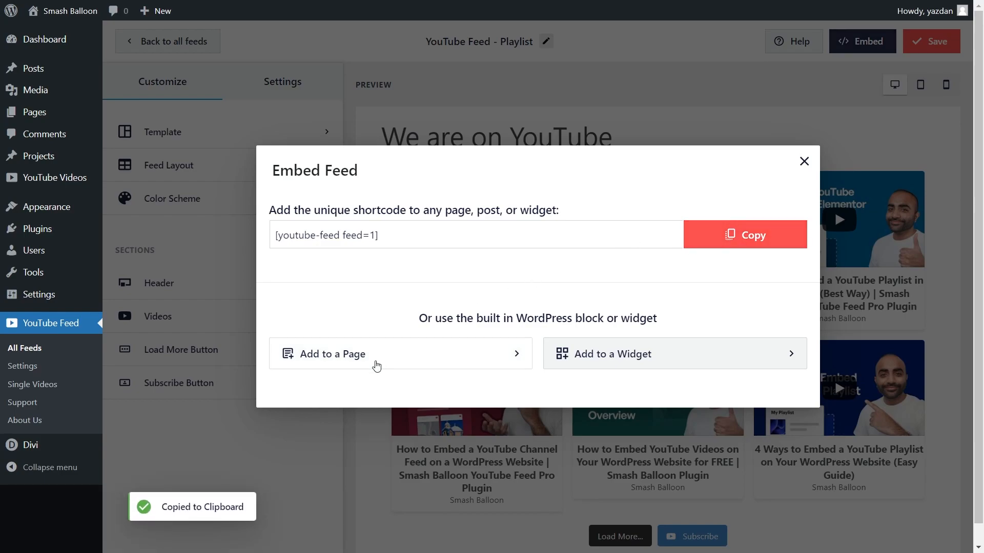
click(400, 354)
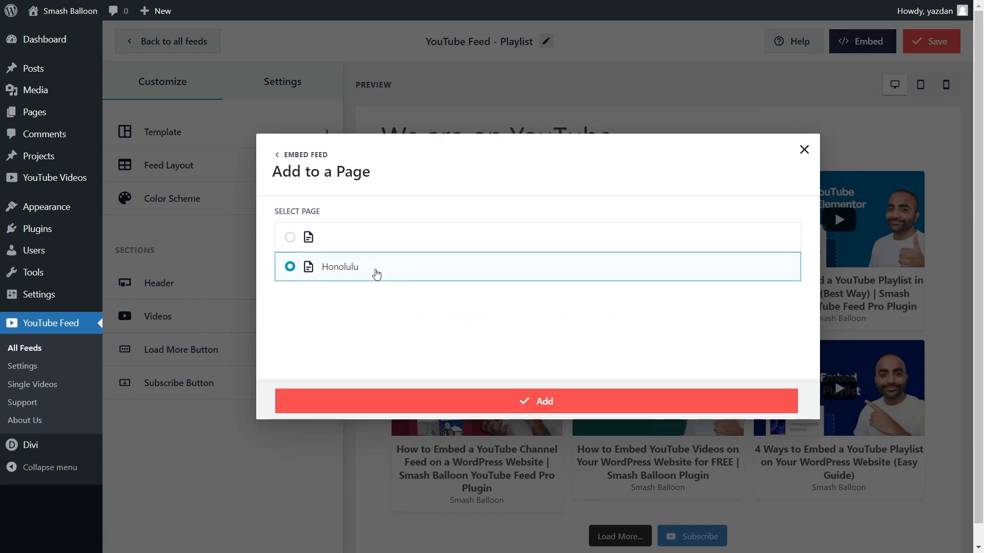
click(535, 401)
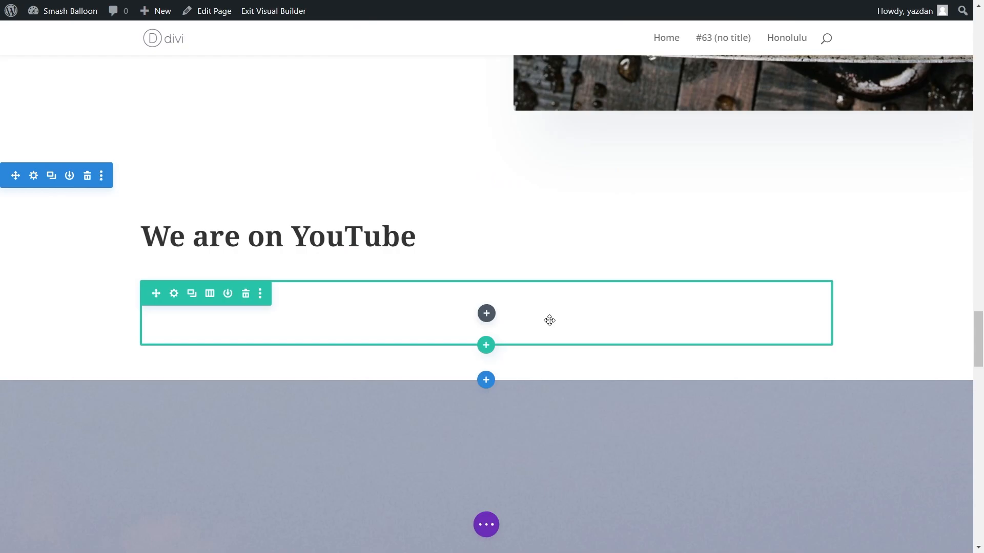
- Insert a Code module in the empty row and paste the feed shortcode into it
click(485, 314)
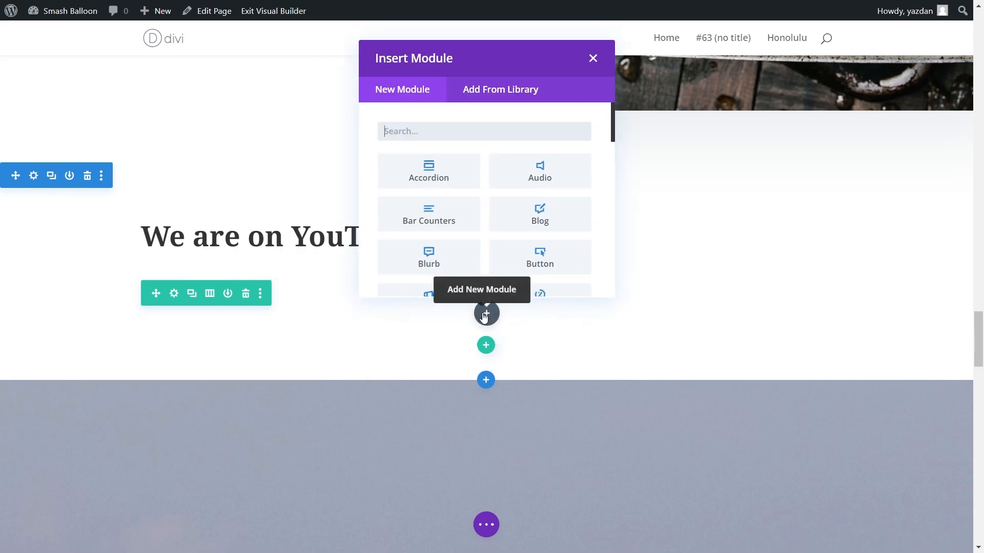
text(code)
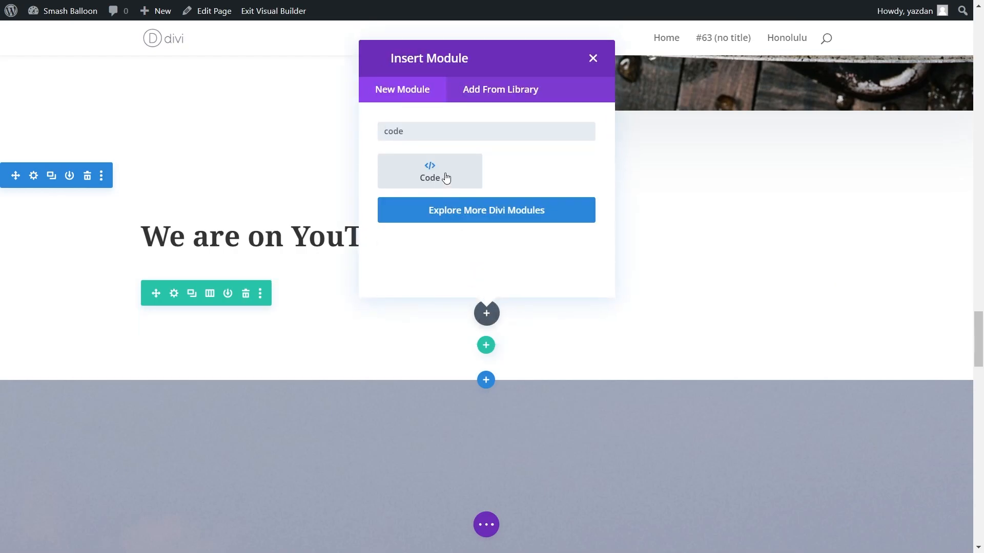
click(429, 172)
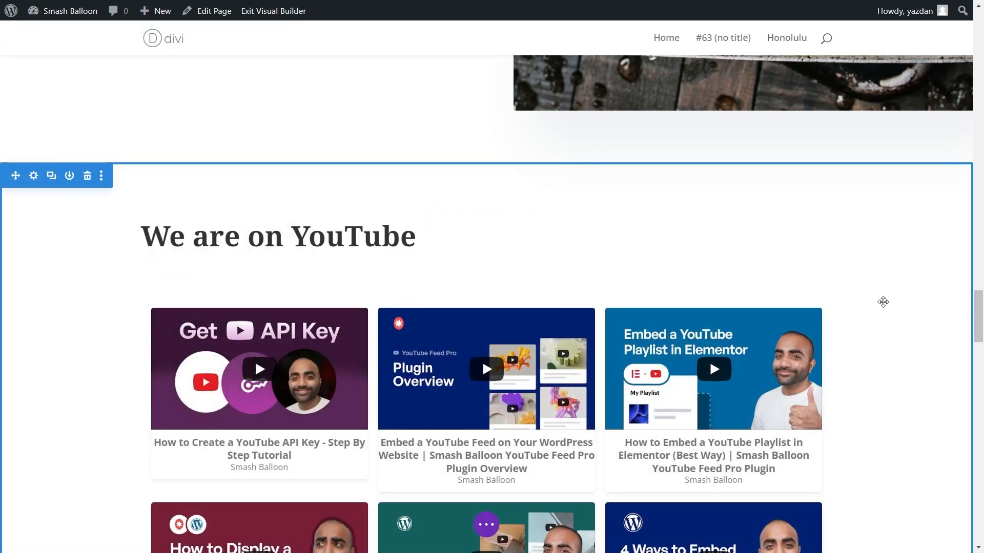
scroll(down, 3)
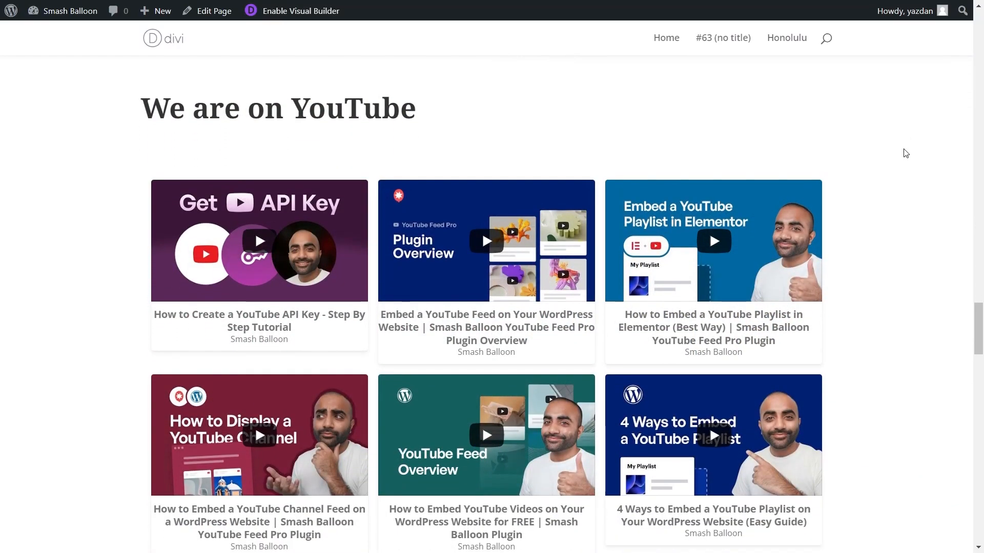
- Scroll through the live playlist grid, play a video in the lightbox, then close it
scroll(down, 3)
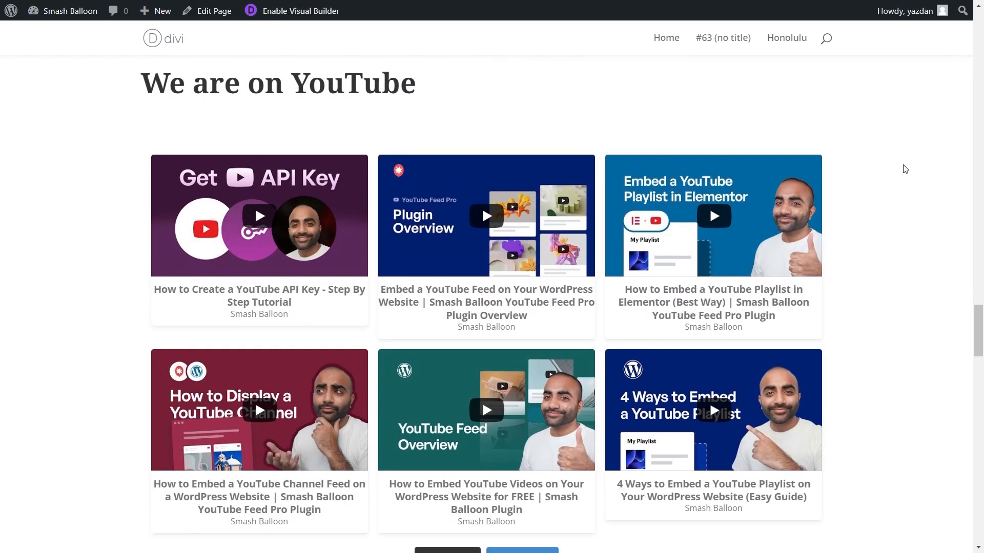
scroll(down, 3)
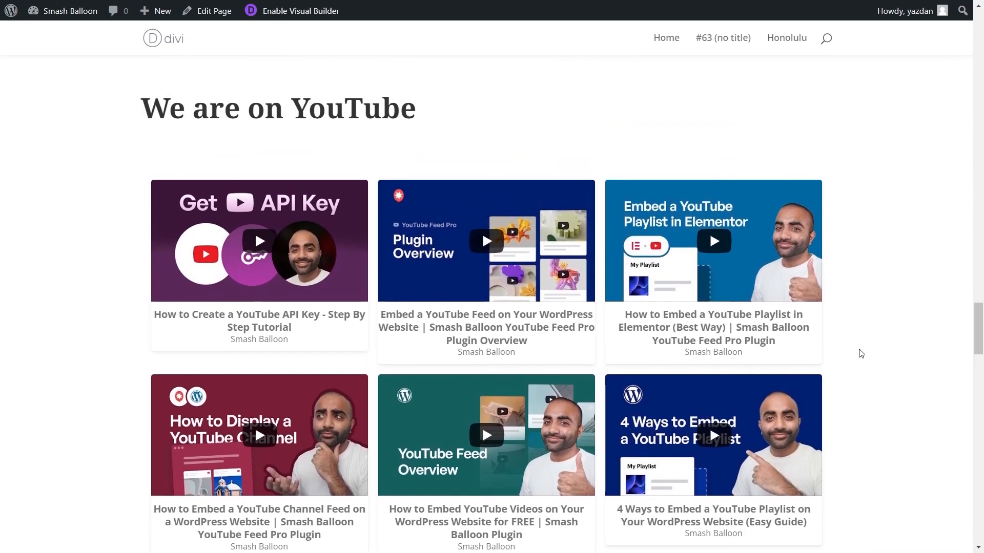
scroll(down, 3)
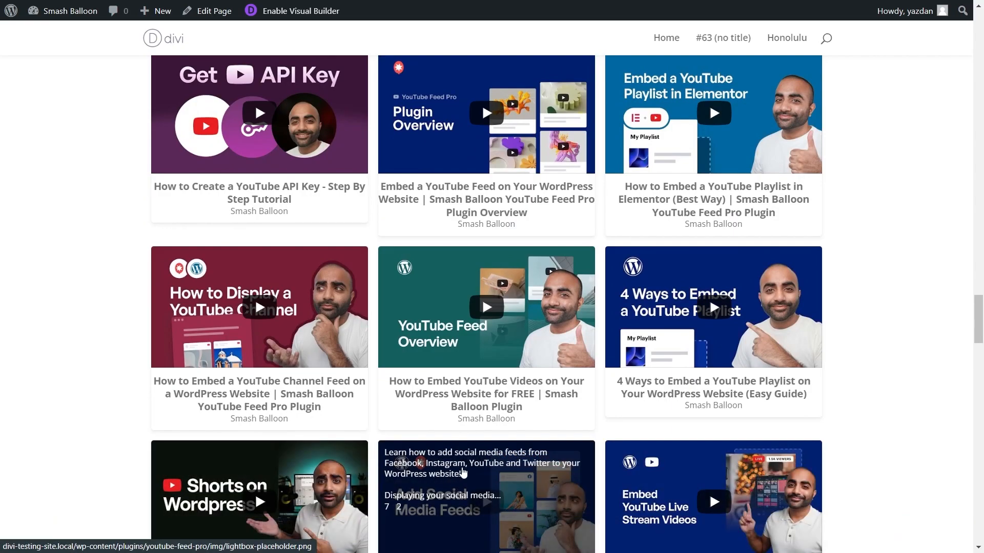
scroll(down, 3)
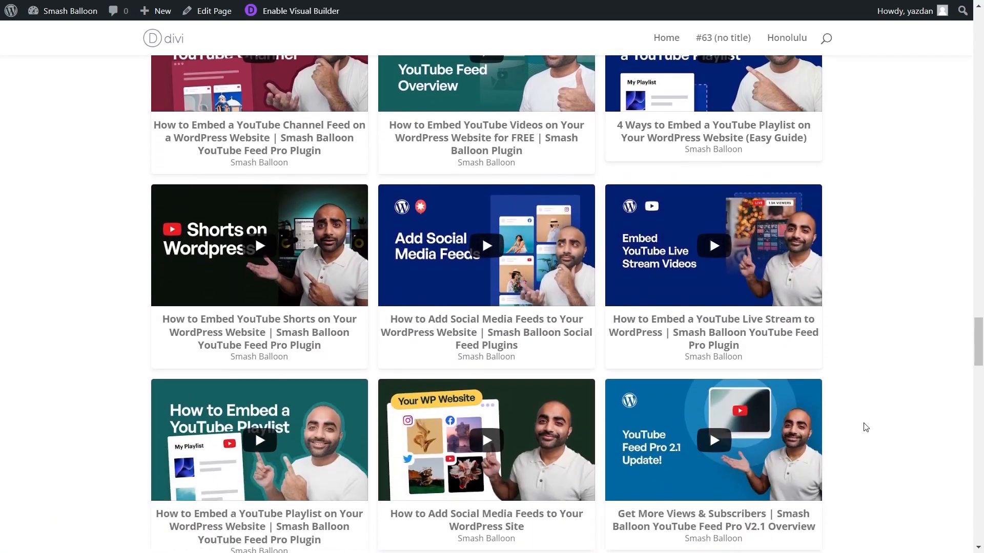
scroll(down, 3)
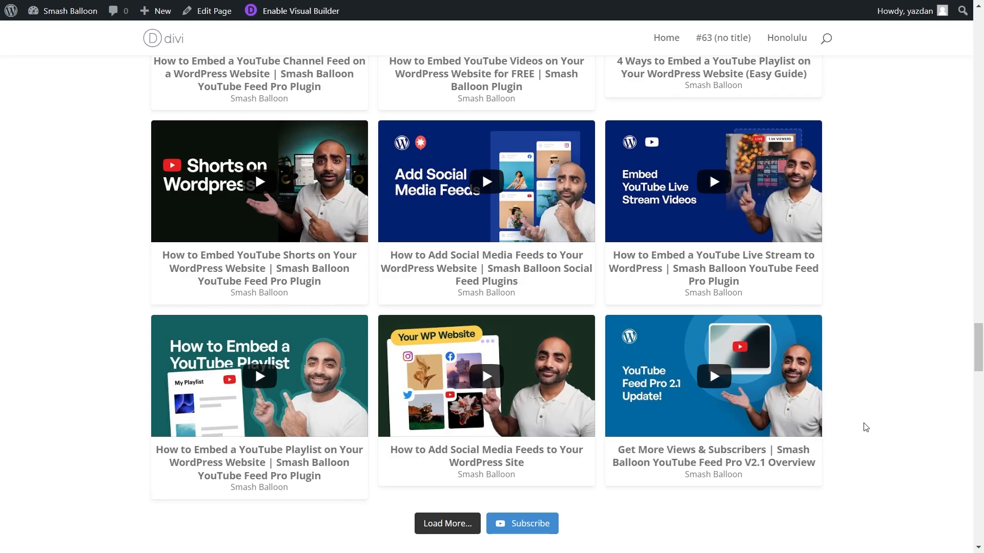
click(258, 182)
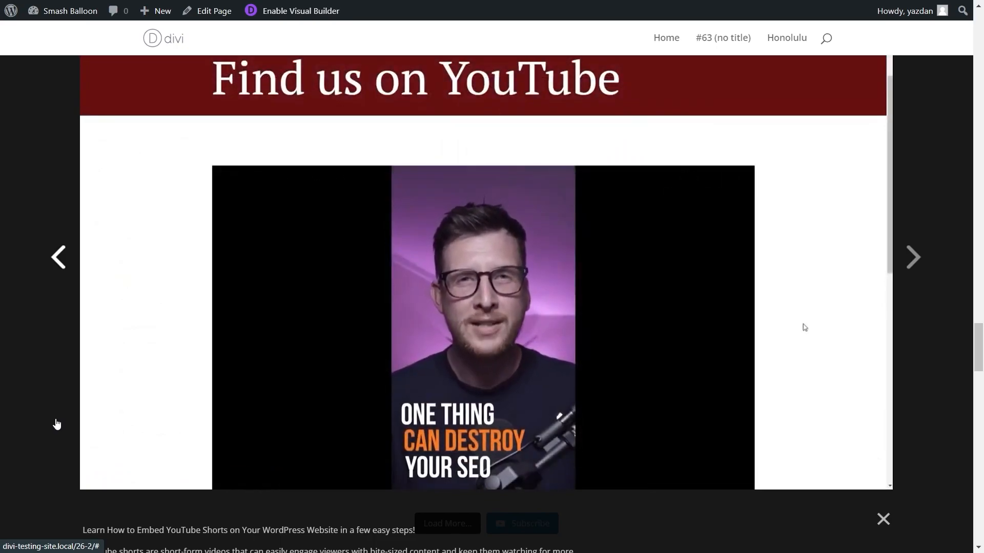
click(883, 519)
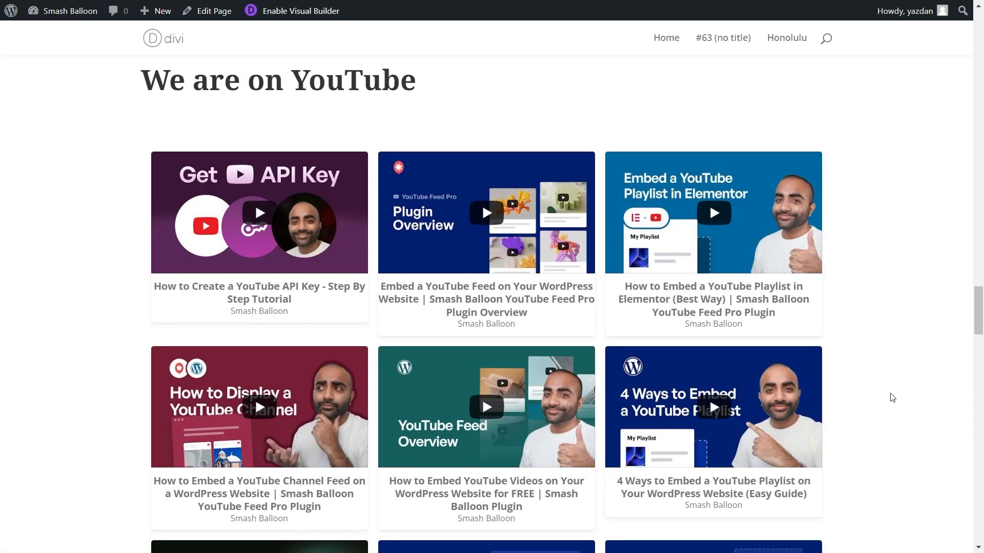